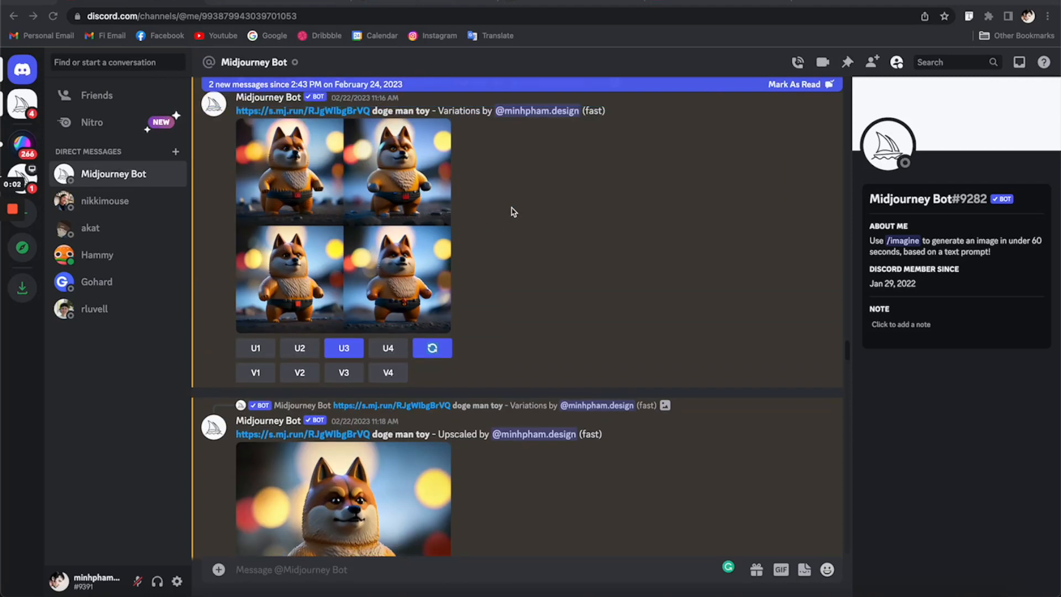
- Enlarge the upscaled doge man toy image in Discord, save it, and close the preview
scroll("down", 3)
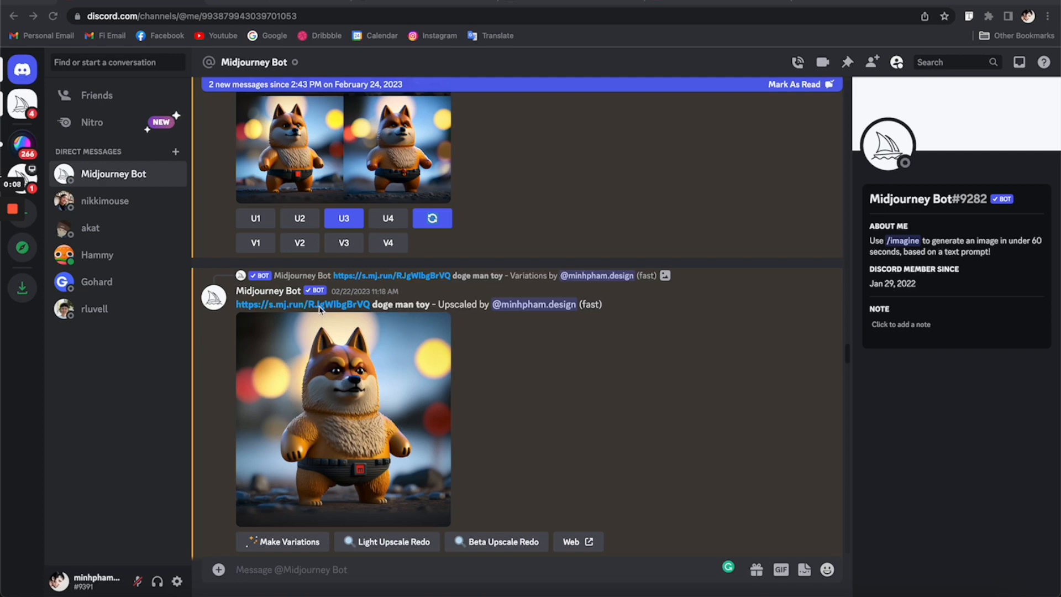
mouse_move(320, 387)
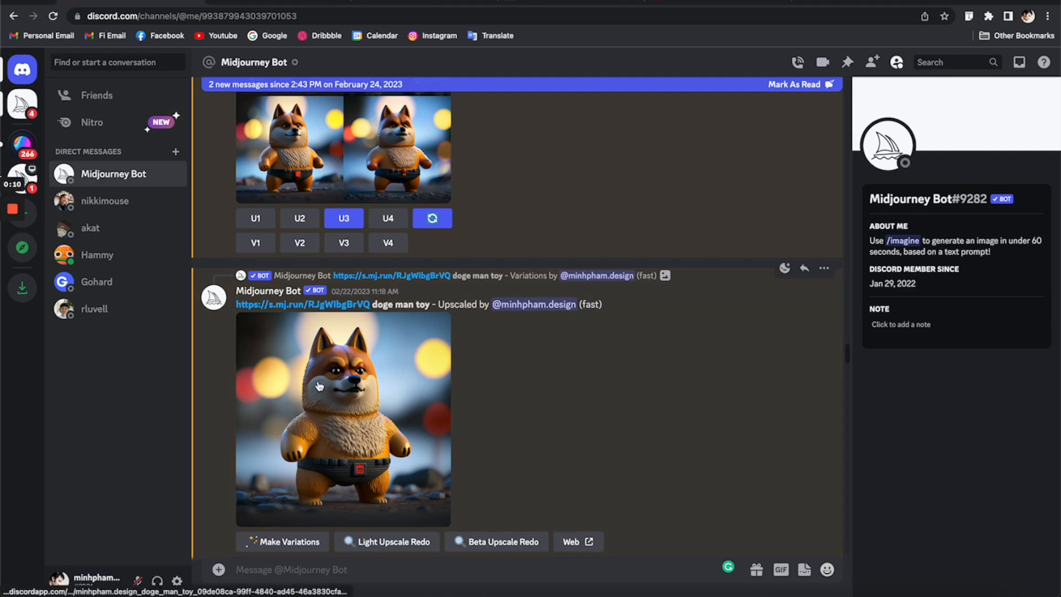
left_click(343, 418)
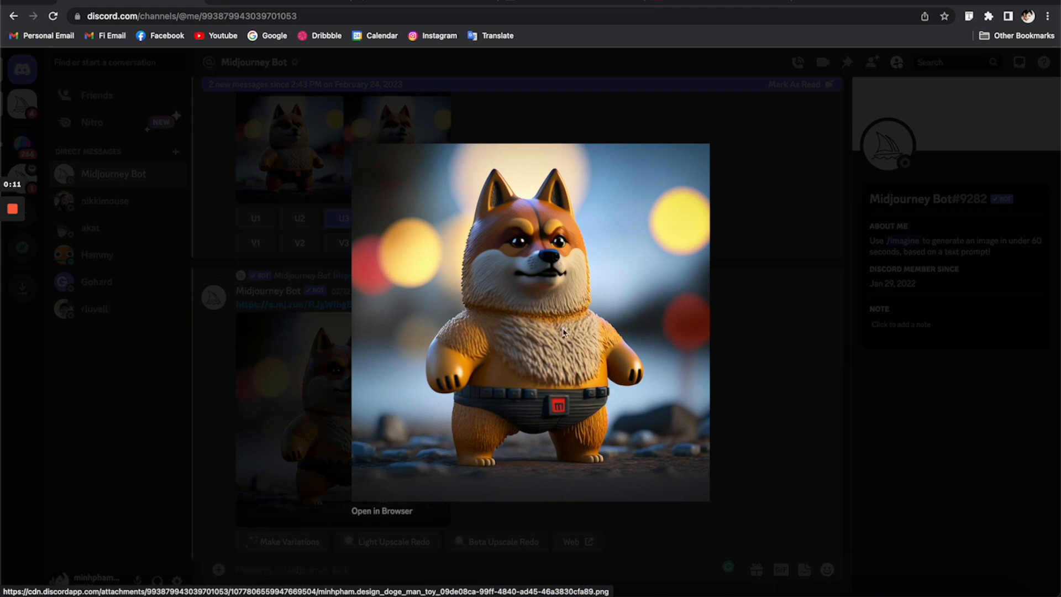
right_click(564, 332)
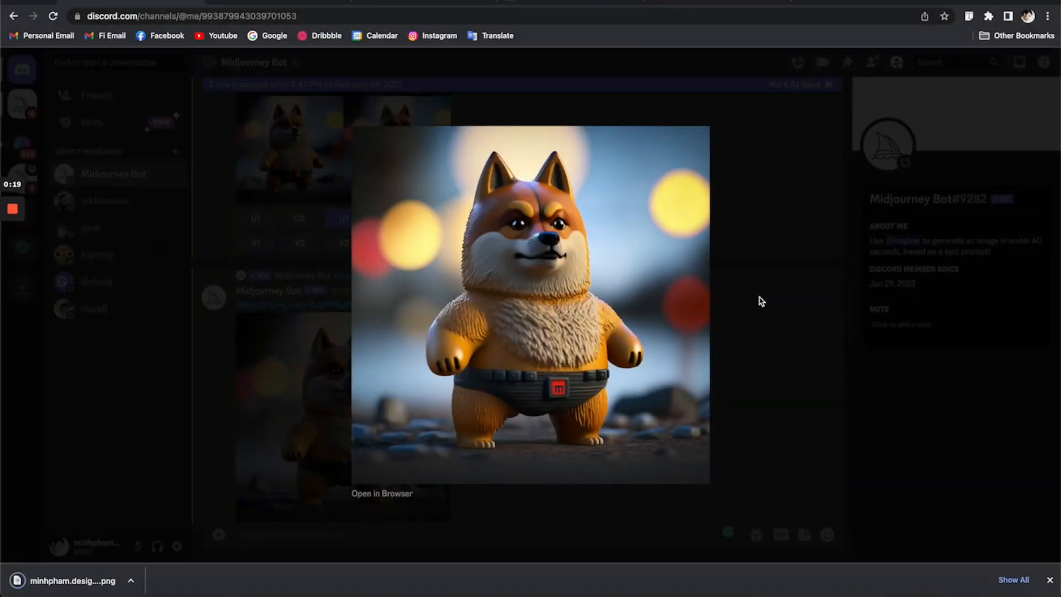
left_click(758, 301)
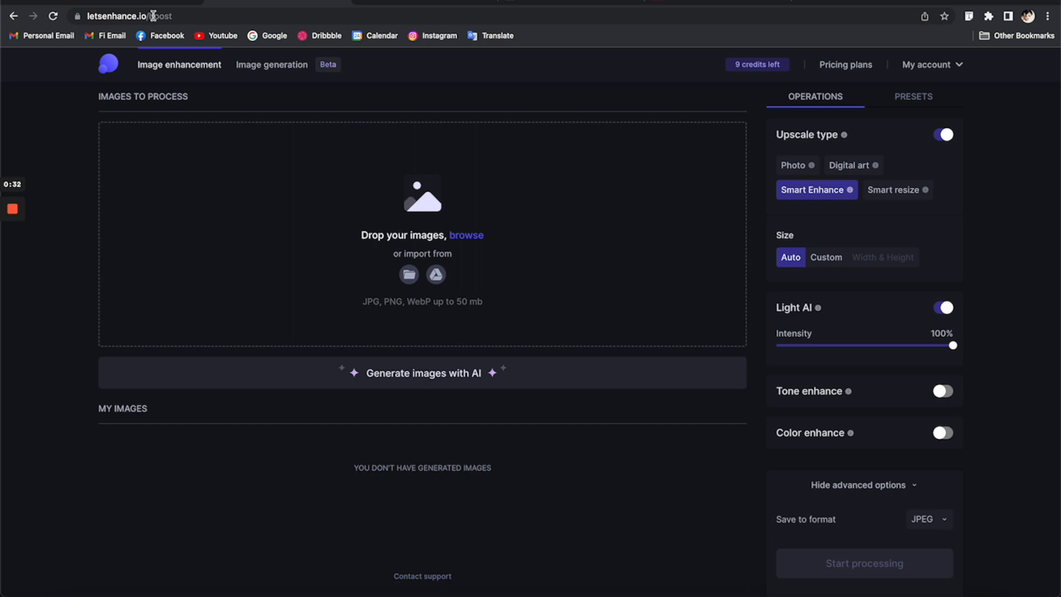
- Upload the doge PNG from Downloads and start Smart Enhance processing to 2048×2048
left_click(465, 235)
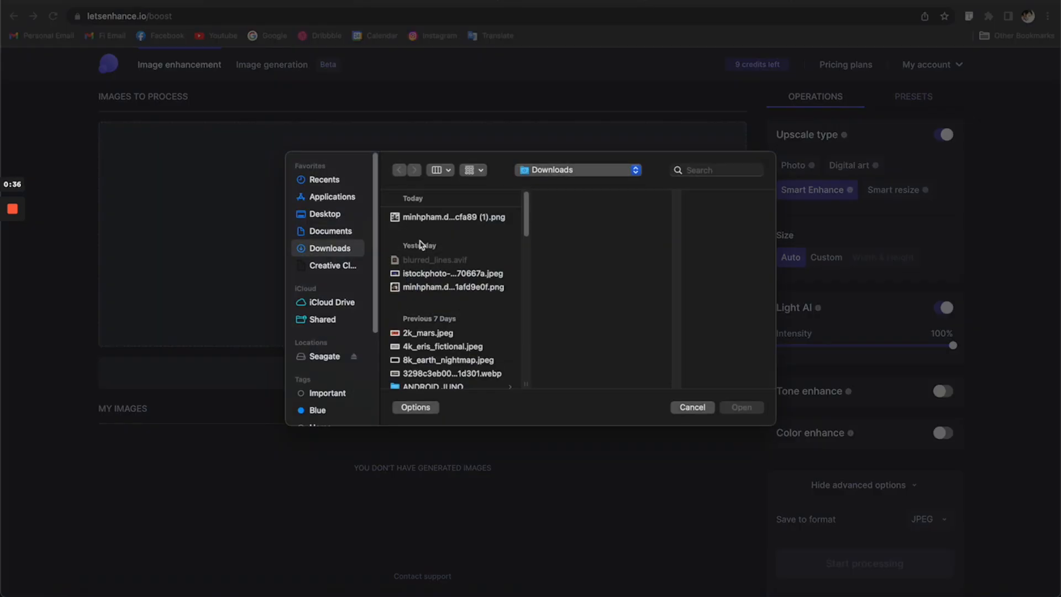
left_click(448, 216)
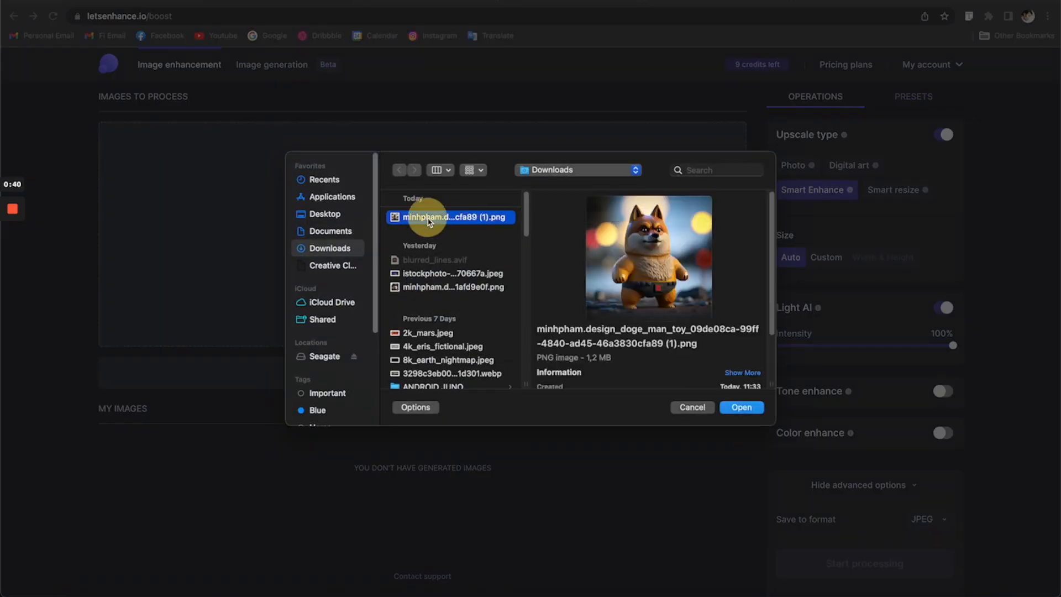
left_click(741, 406)
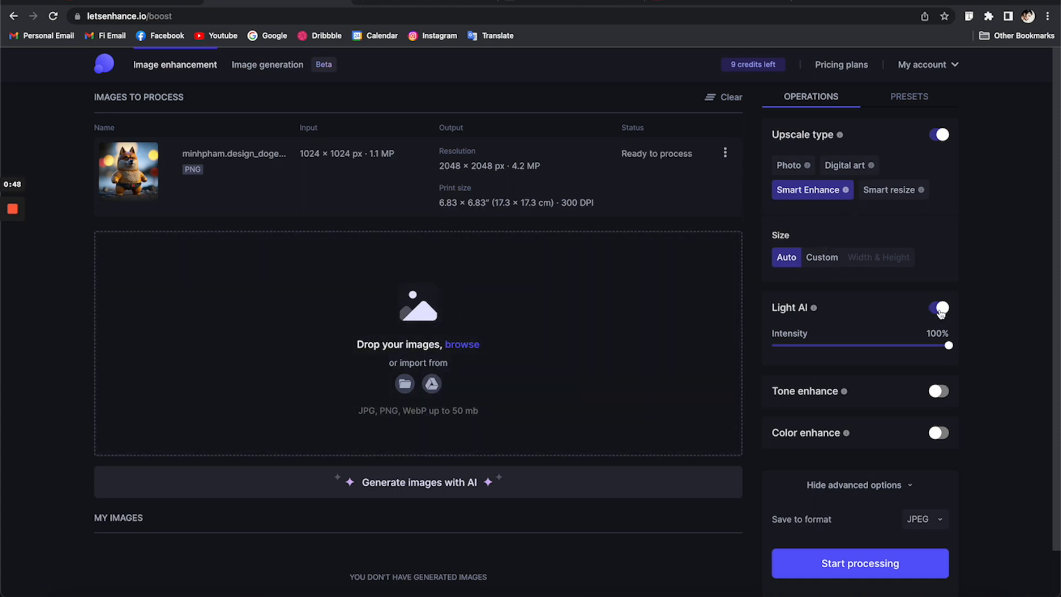
mouse_move(844, 391)
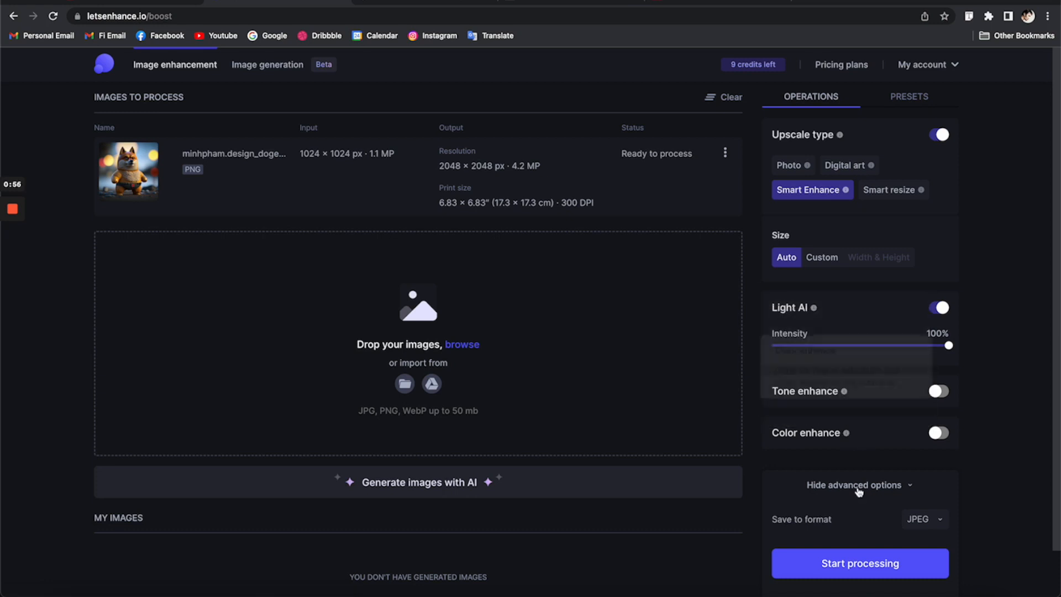
left_click(859, 564)
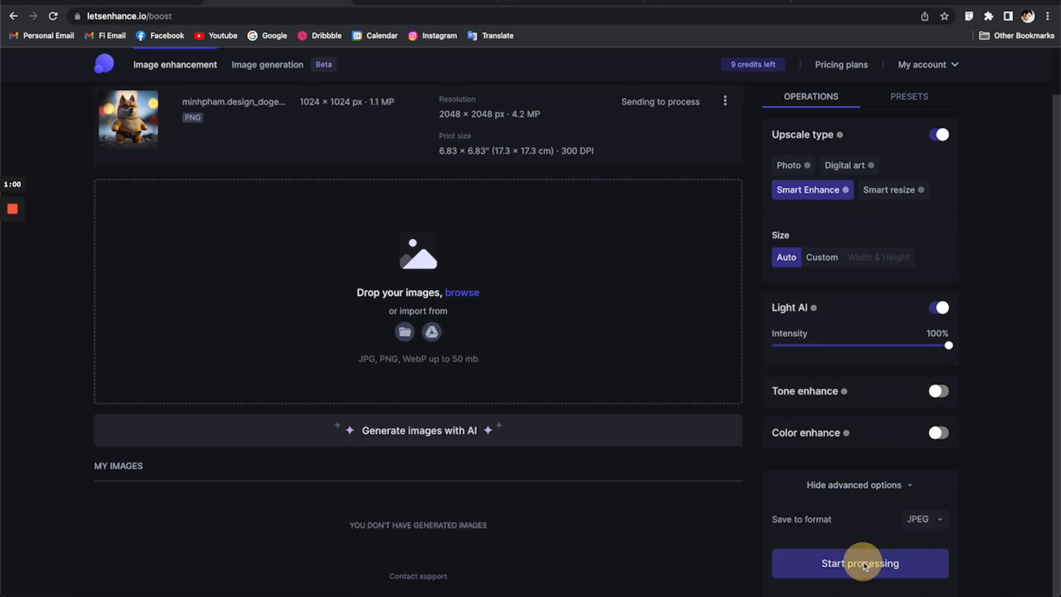
left_click(859, 563)
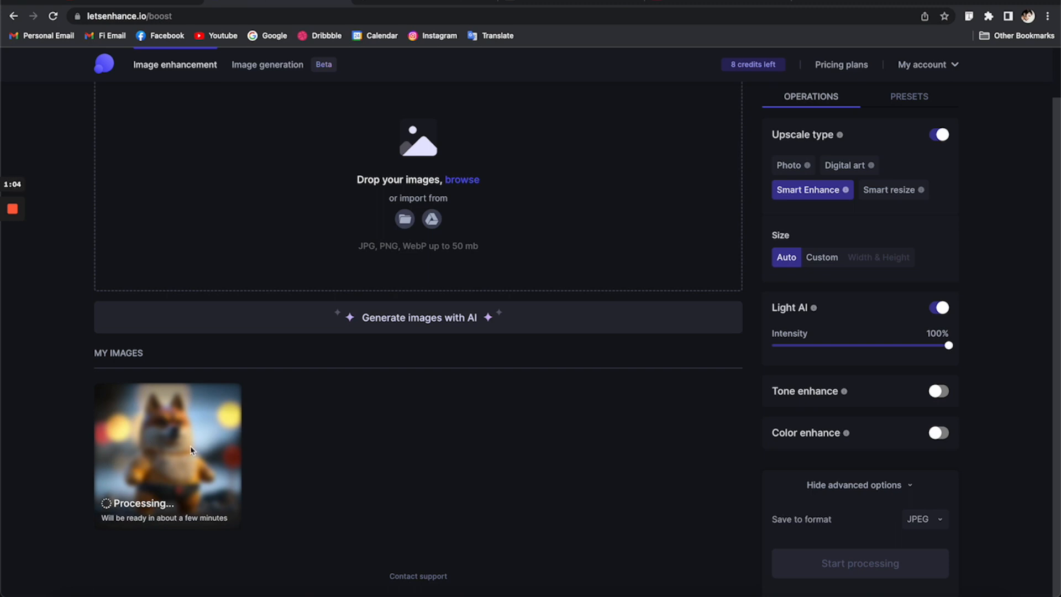
mouse_move(440, 473)
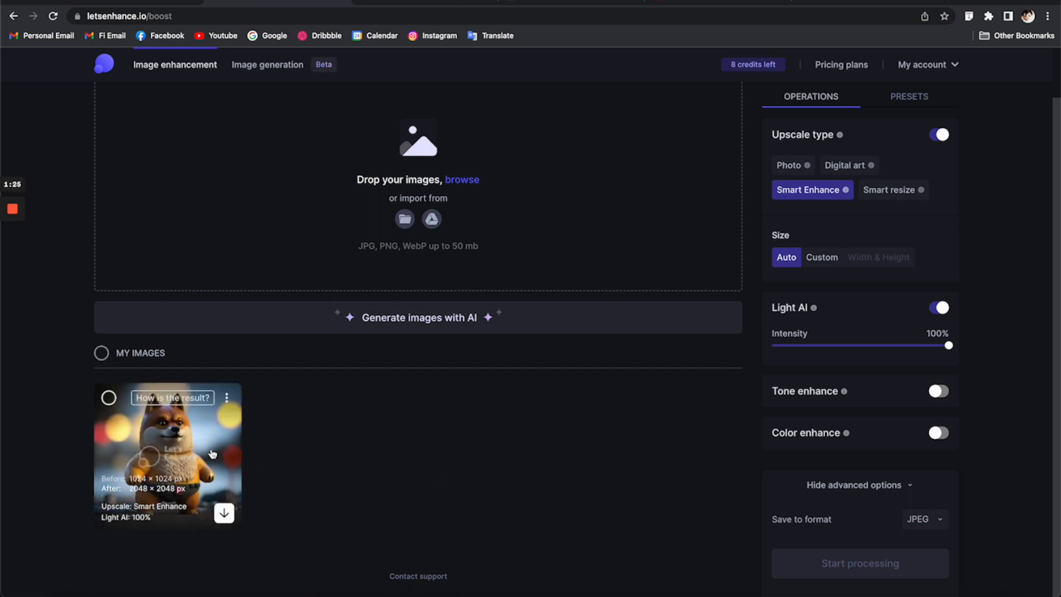
- Download the 2048×2048 doge JPG and close its full-size preview
left_click(224, 512)
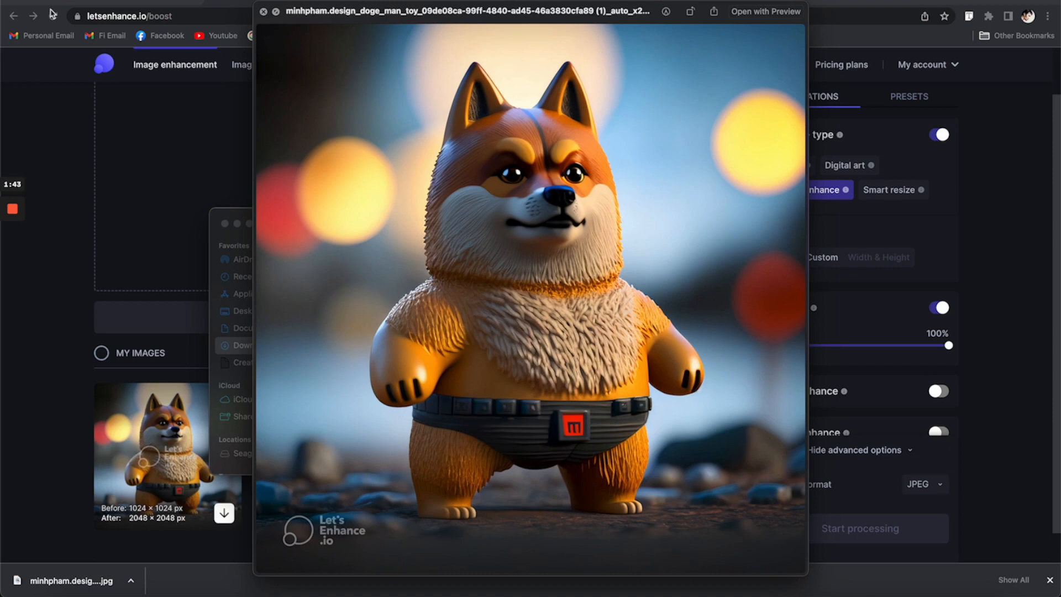
left_click(263, 12)
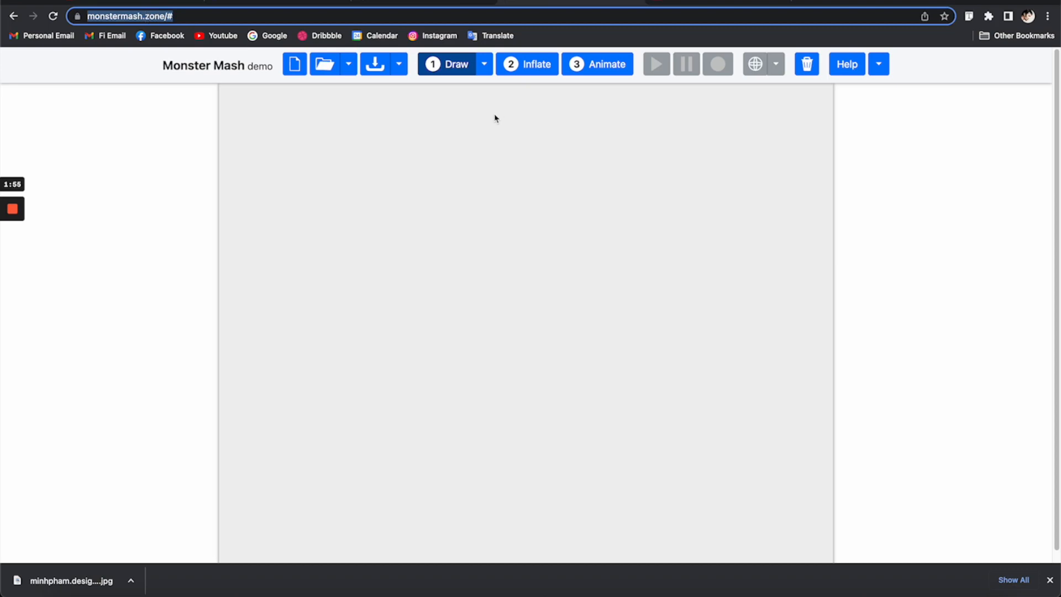
left_click_drag(450, 262, 512, 256)
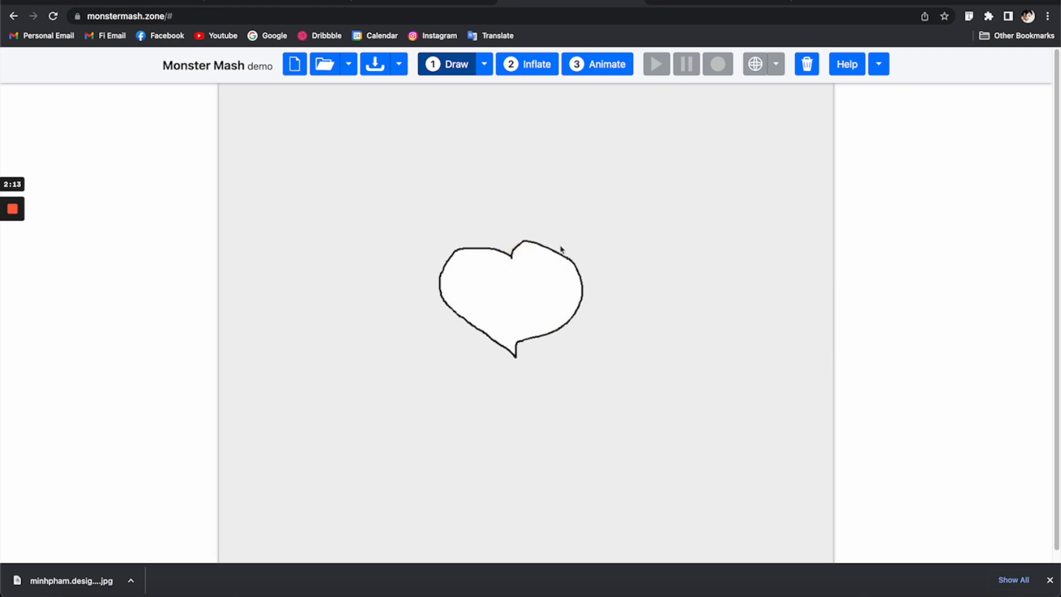
left_click(527, 64)
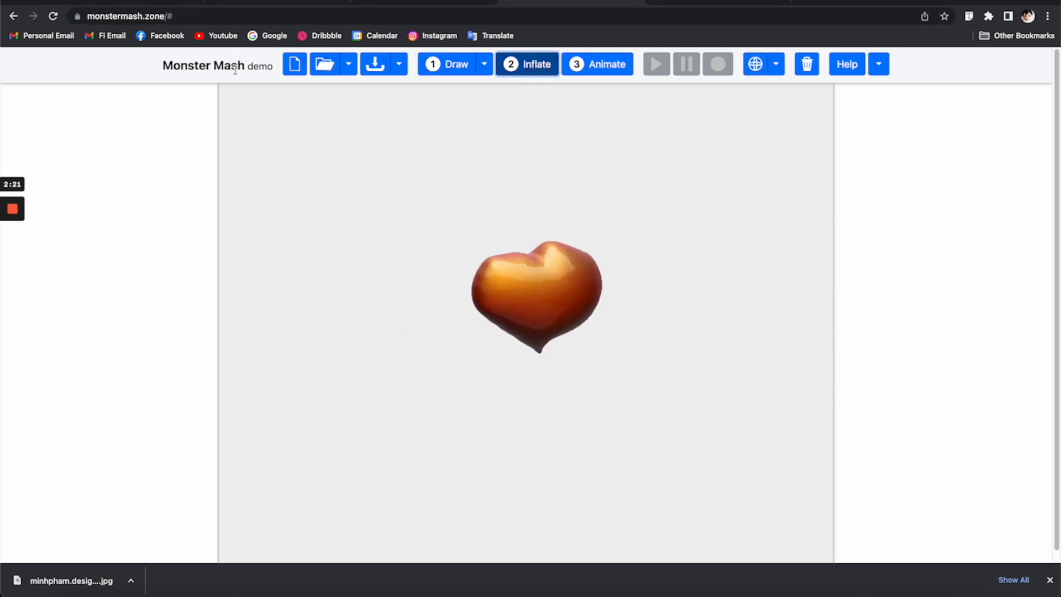
left_click(375, 64)
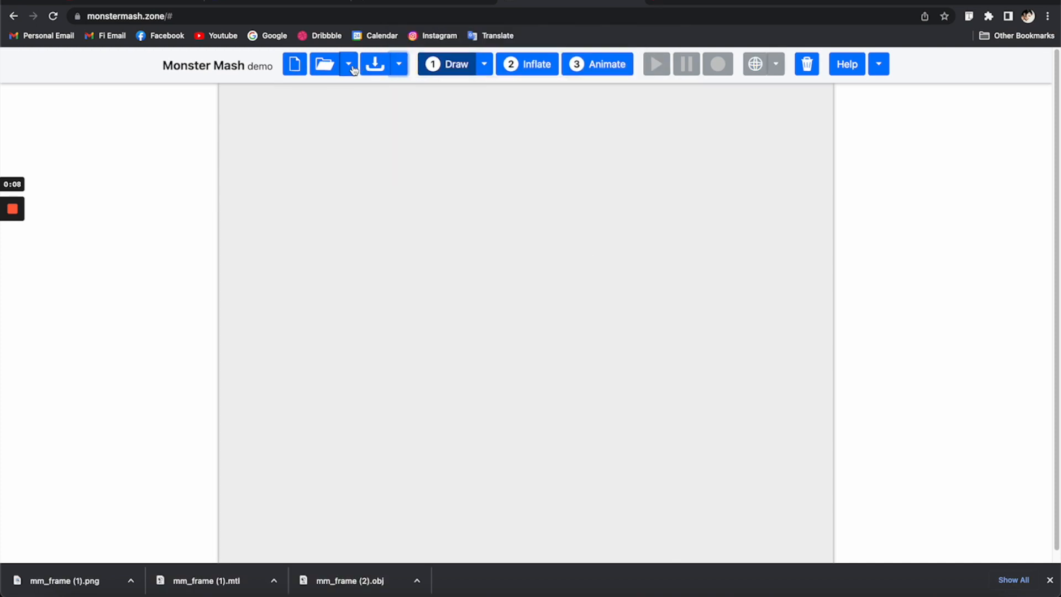
- Load the doge image as the backdrop and trace the body outline starting at the left ear
left_click(322, 63)
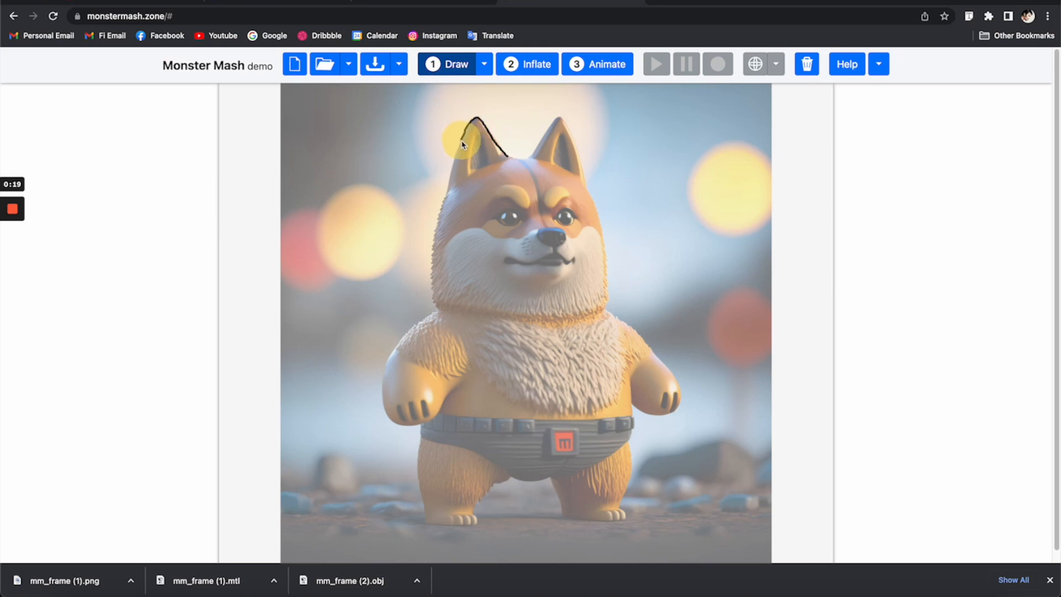
left_click_drag(464, 142, 422, 413)
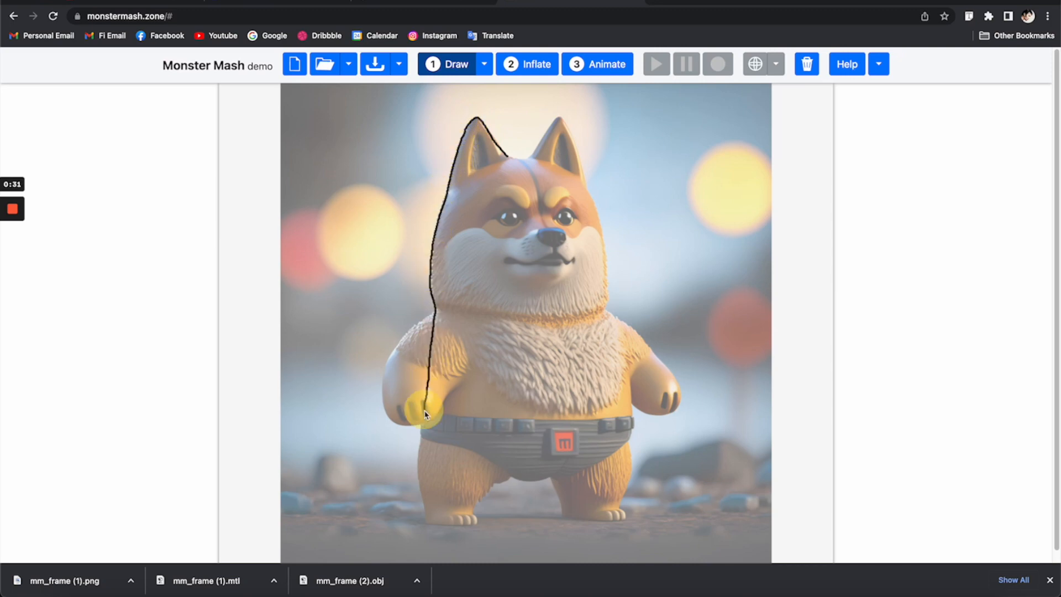
left_click_drag(425, 413, 591, 193)
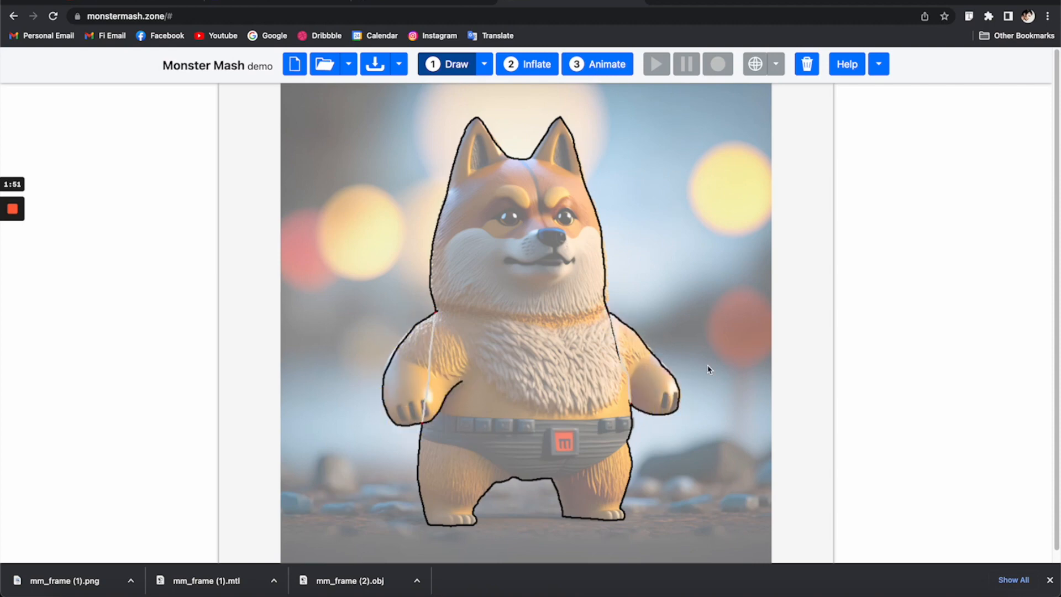
mouse_move(623, 55)
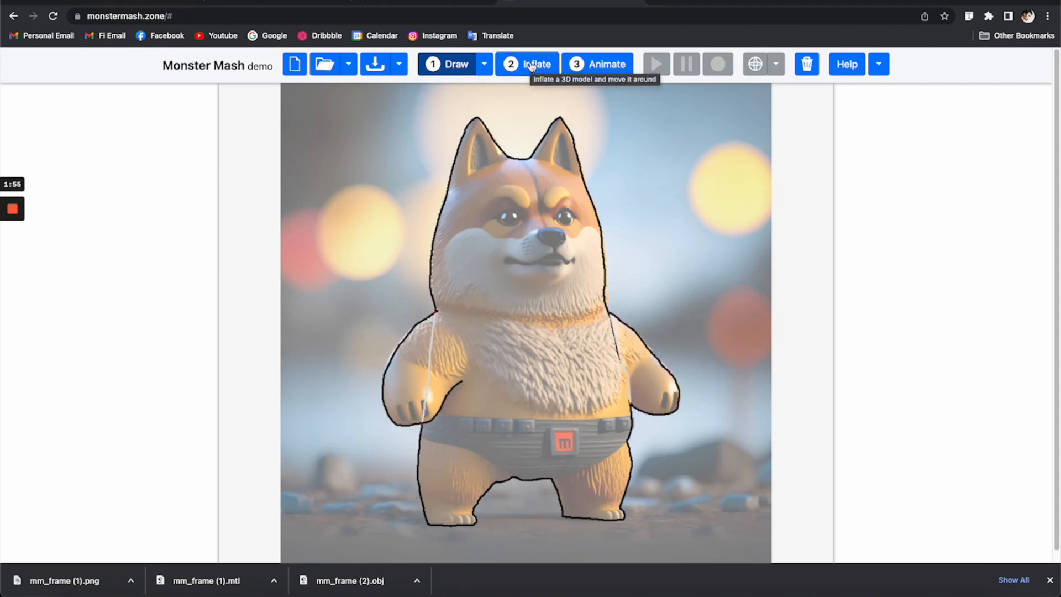
- Inflate the traced doge outline into a textured 3D model
left_click(527, 64)
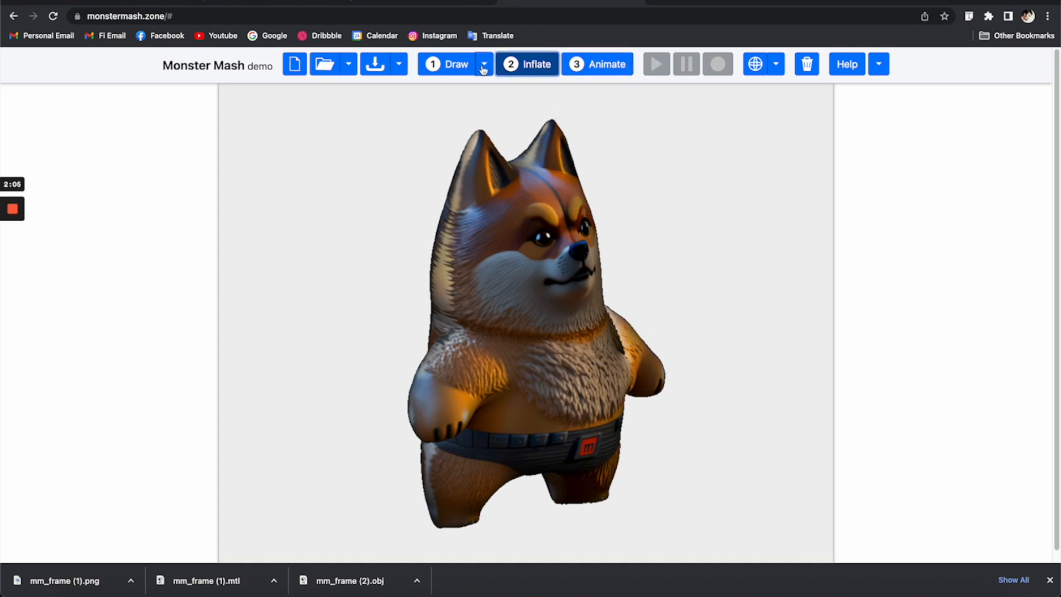
left_click(399, 63)
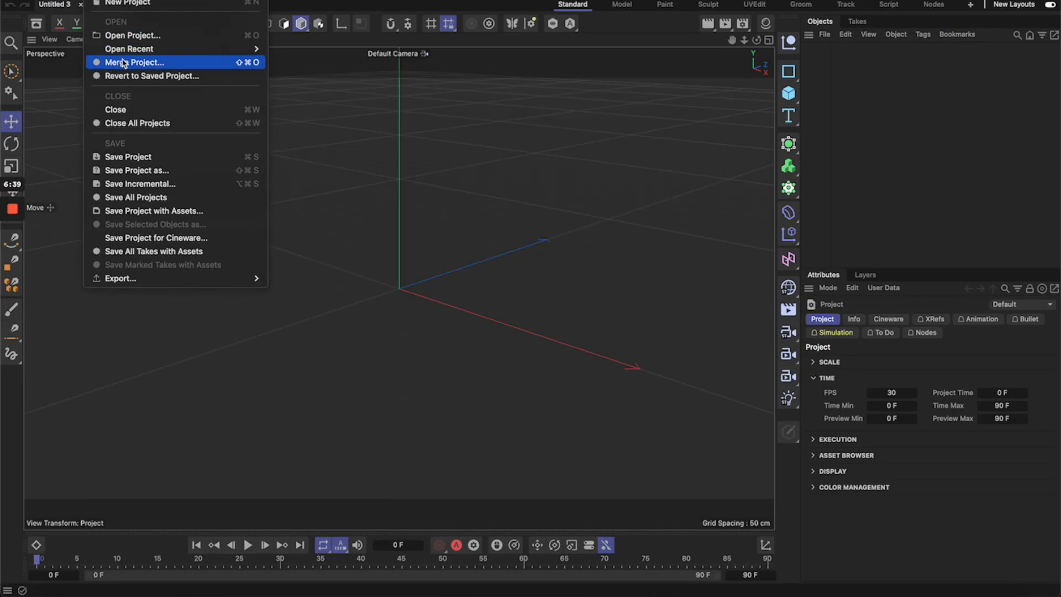
- Import m_frame.obj into the scene with the OBJ import Scale set to 10
left_click(134, 62)
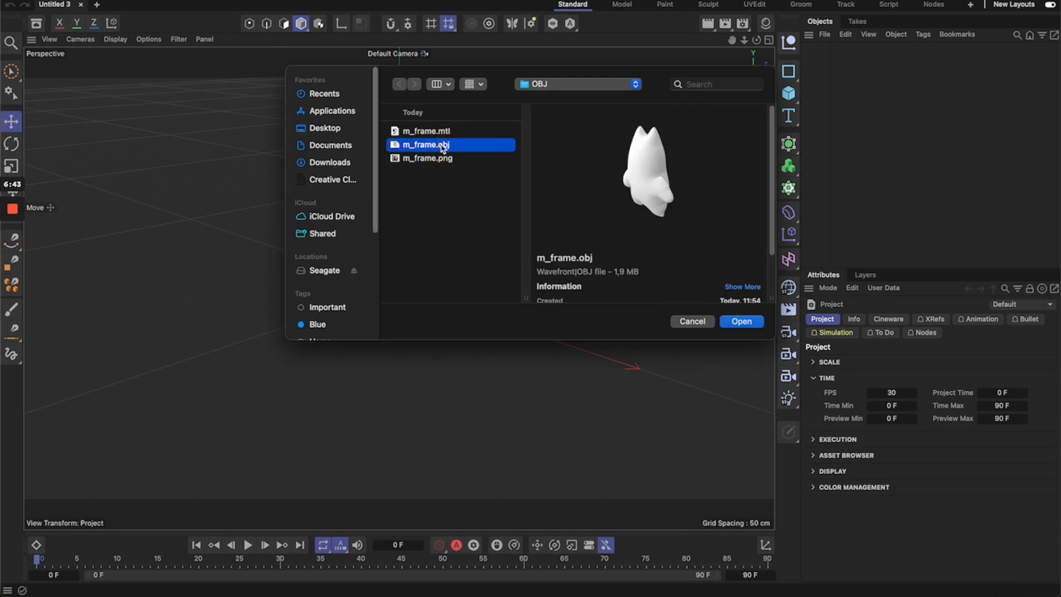
left_click(741, 322)
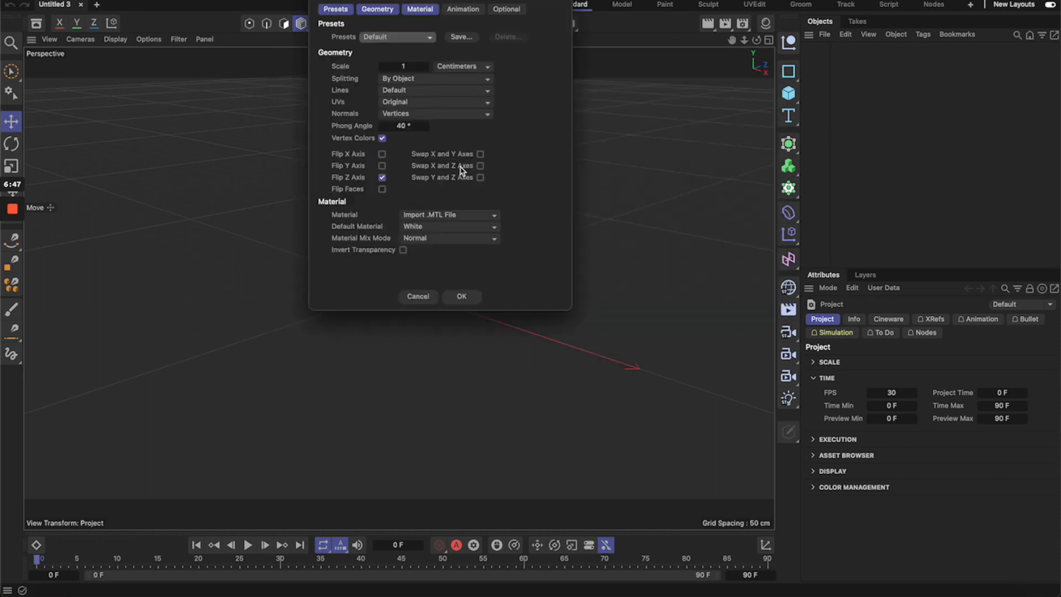
left_click(449, 215)
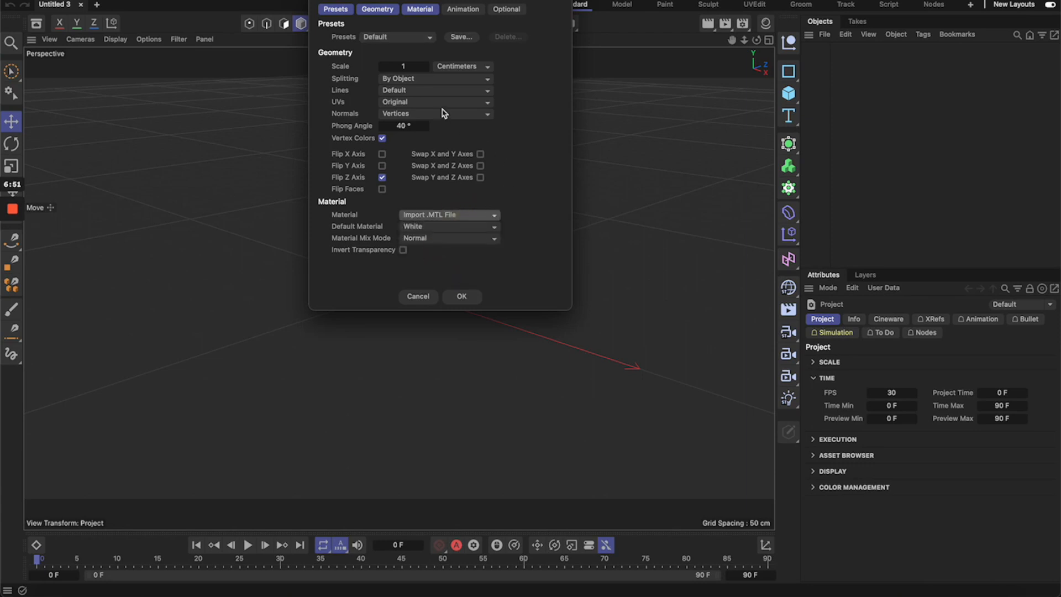
type("10")
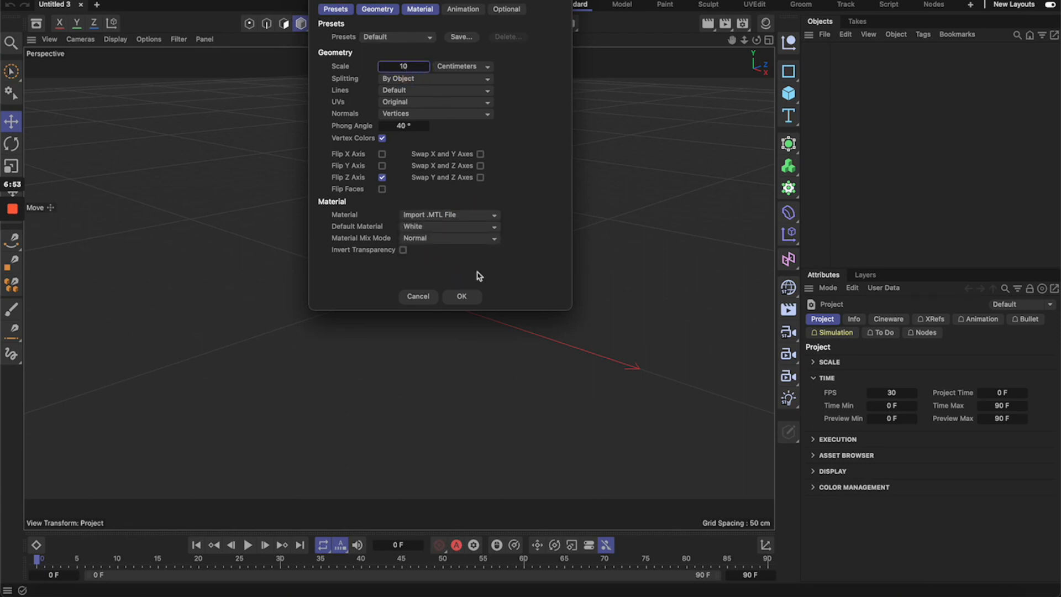
left_click(461, 297)
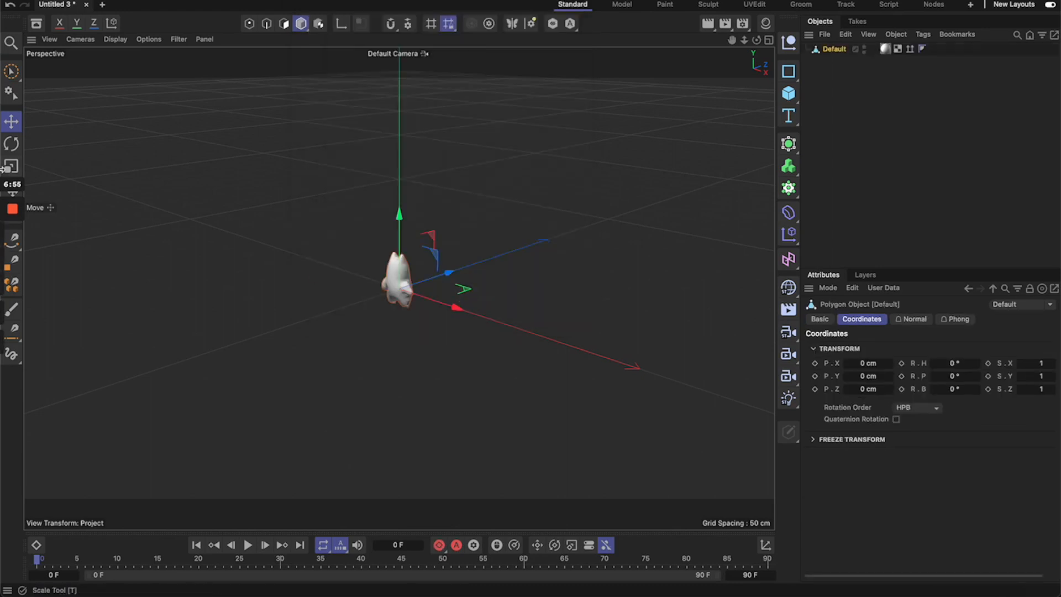
- Scale up the doge figure and apply the Textured material carrying the doge image
left_click(11, 167)
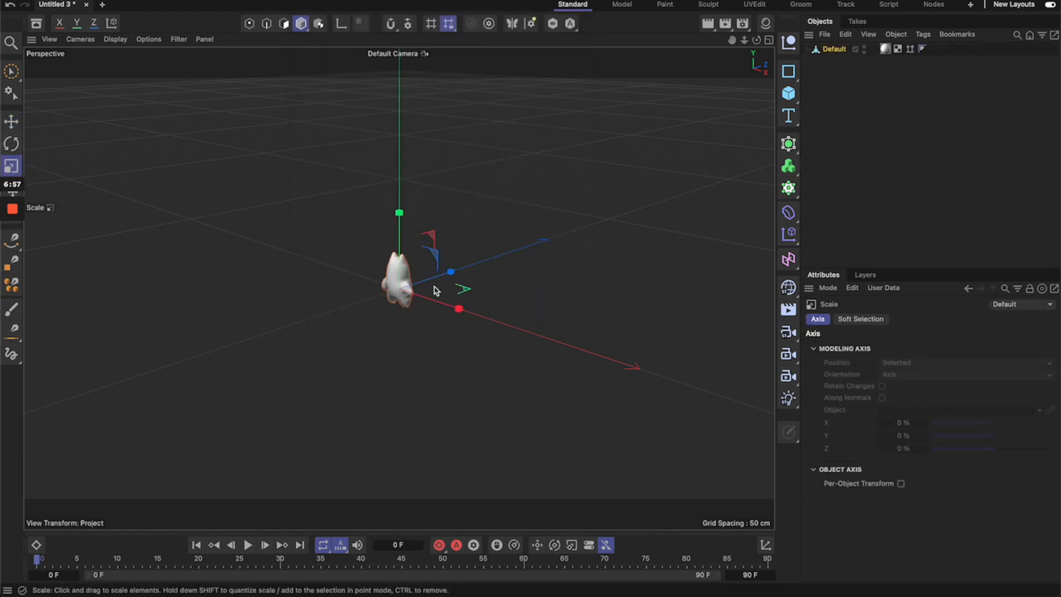
left_click_drag(450, 271, 464, 285)
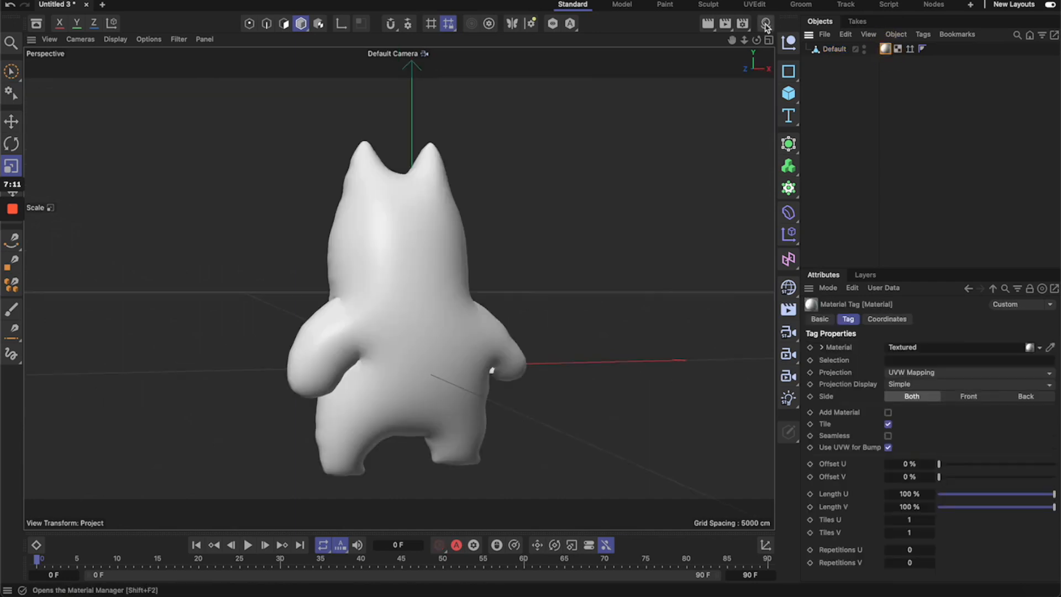
left_click(765, 23)
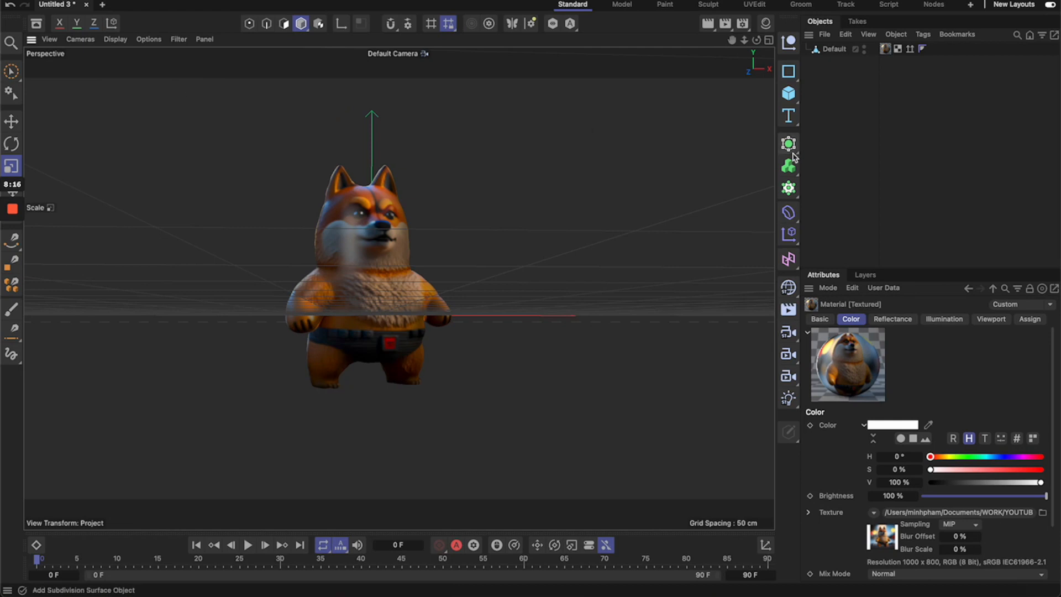
- Add a Landscape with seed 4 plus a camera, and move the terrain under the doge
left_click(789, 93)
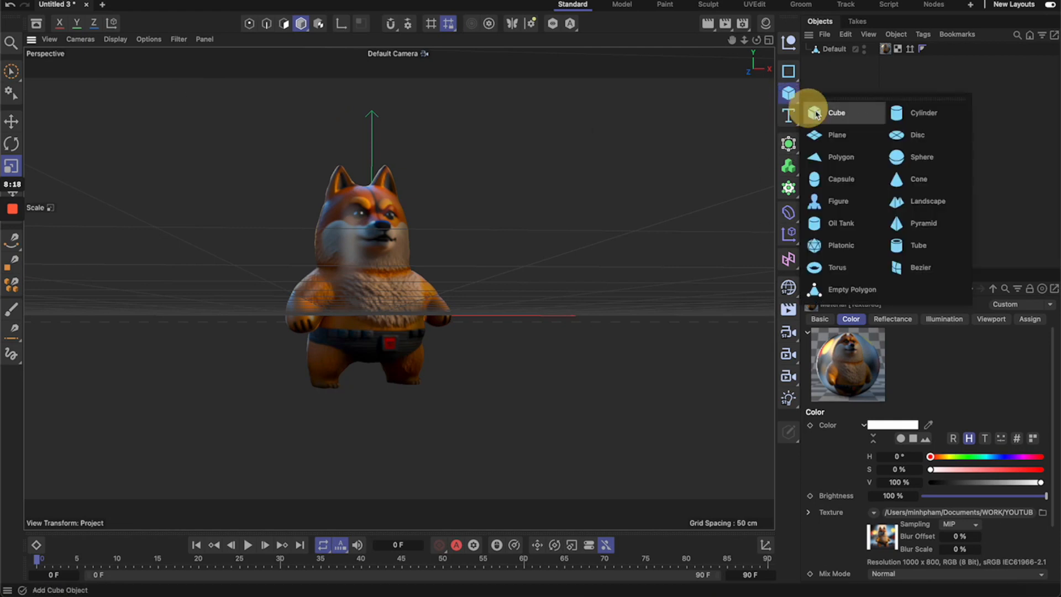
left_click(928, 201)
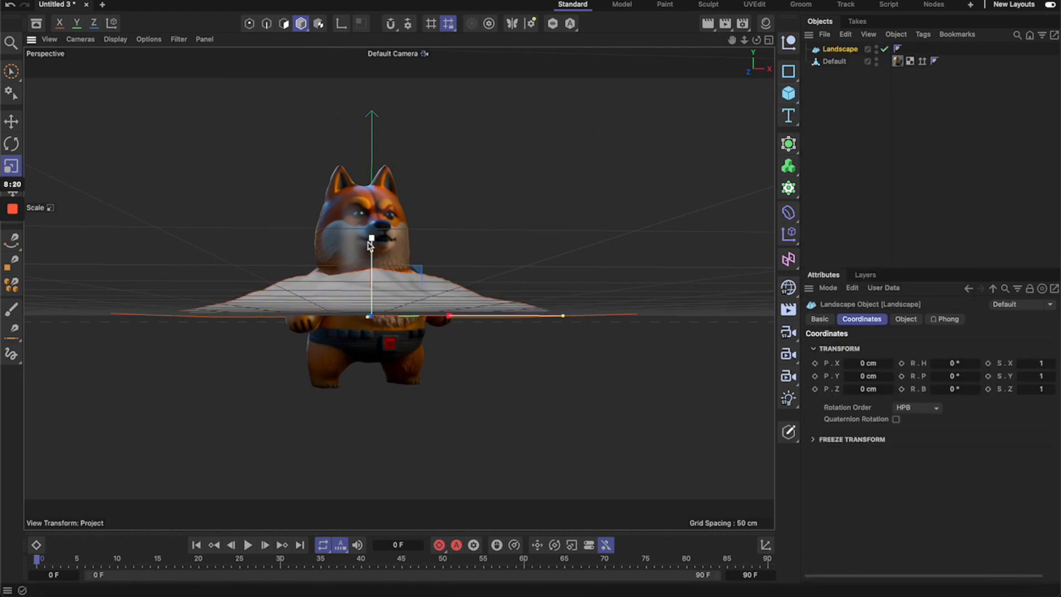
left_click(11, 121)
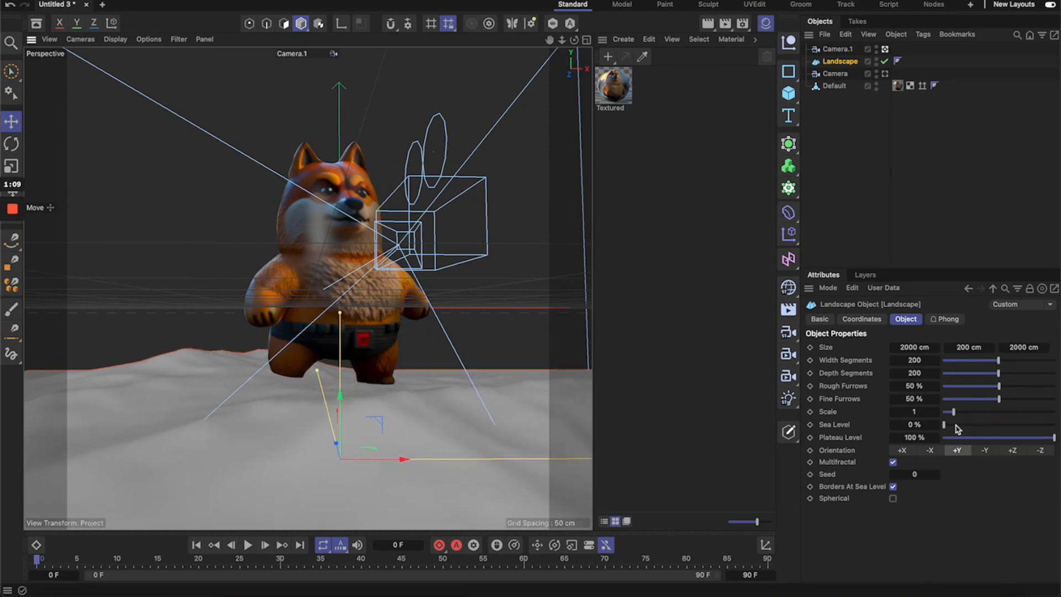
left_click(933, 475)
type("4")
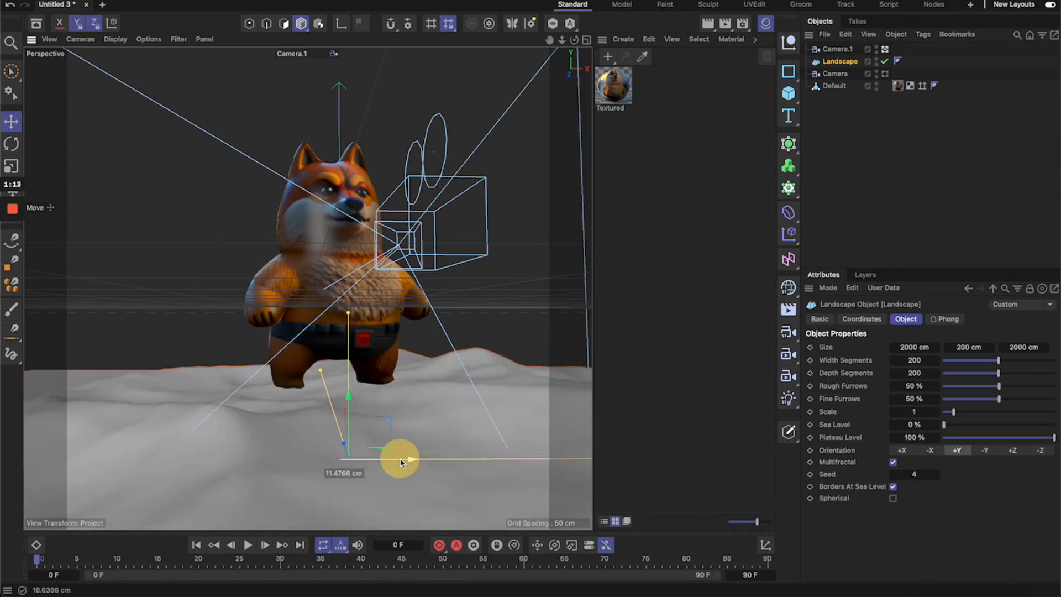
left_click_drag(399, 463, 362, 399)
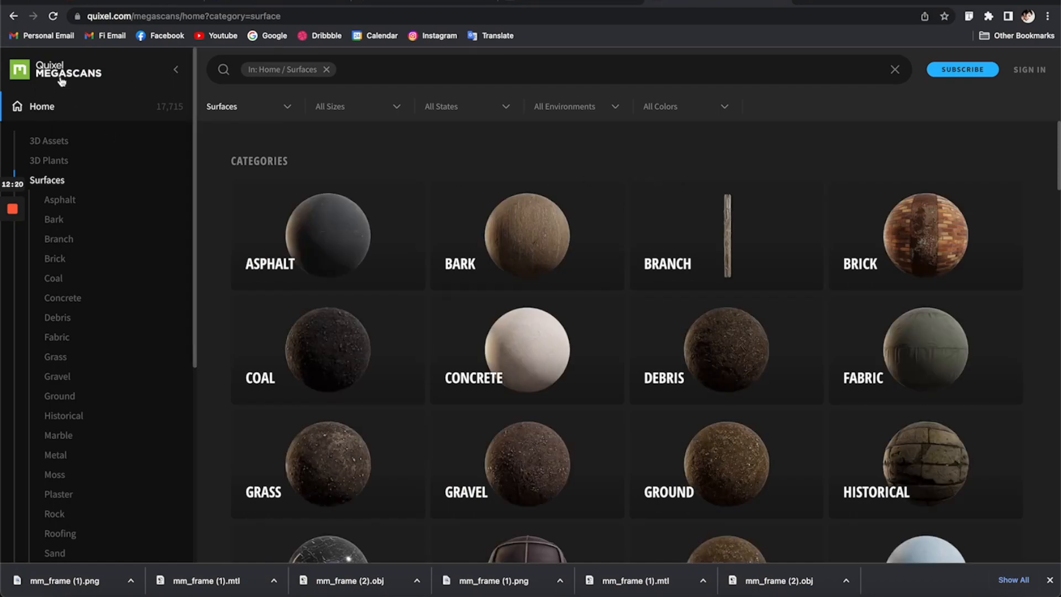
mouse_move(456, 239)
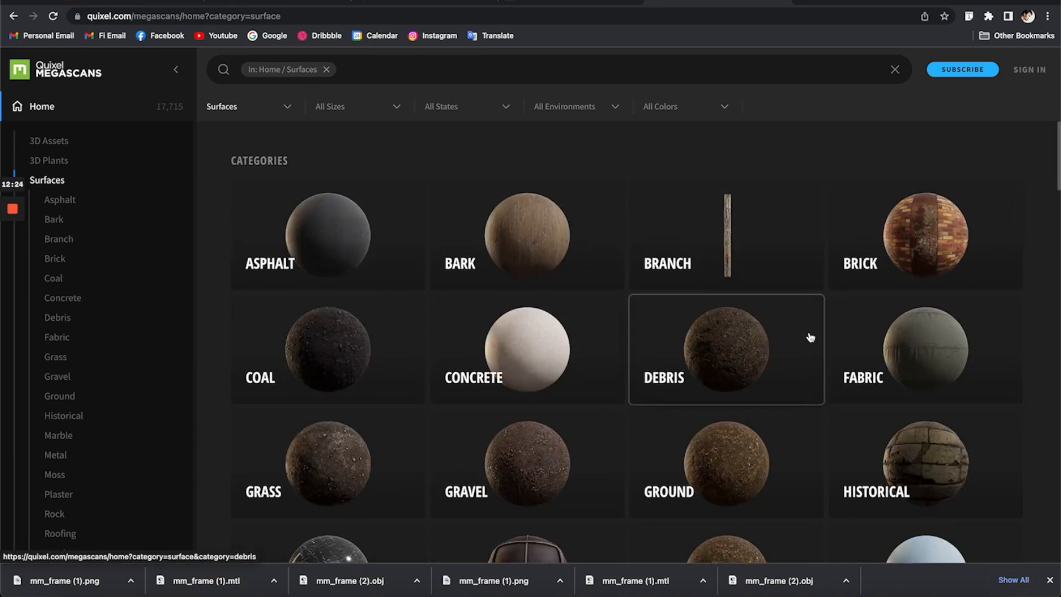
- Scroll through Megascans surface categories like Debris and Historical
scroll("down", 3)
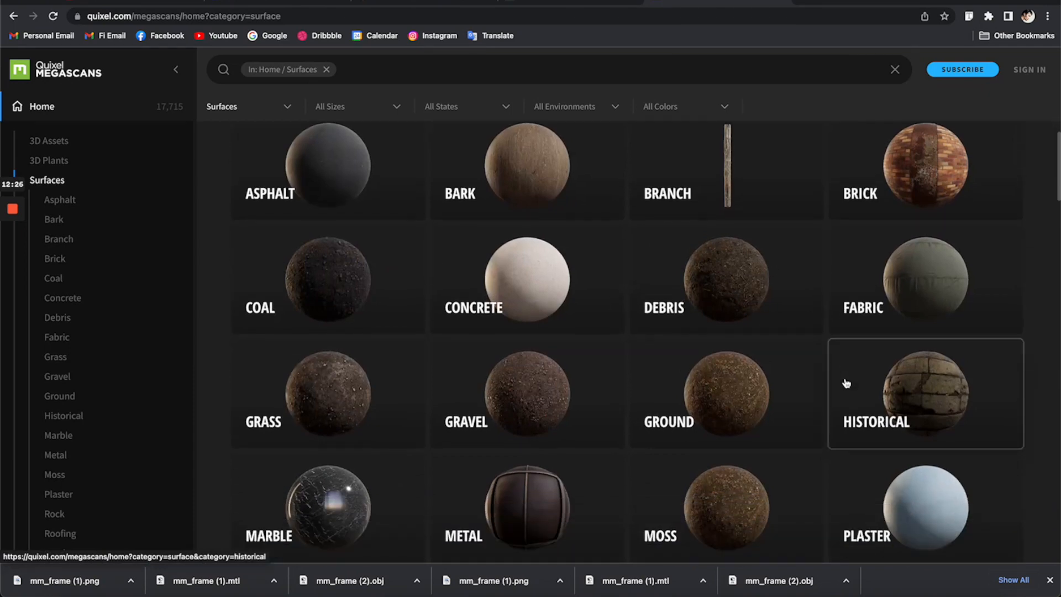
scroll("down", 3)
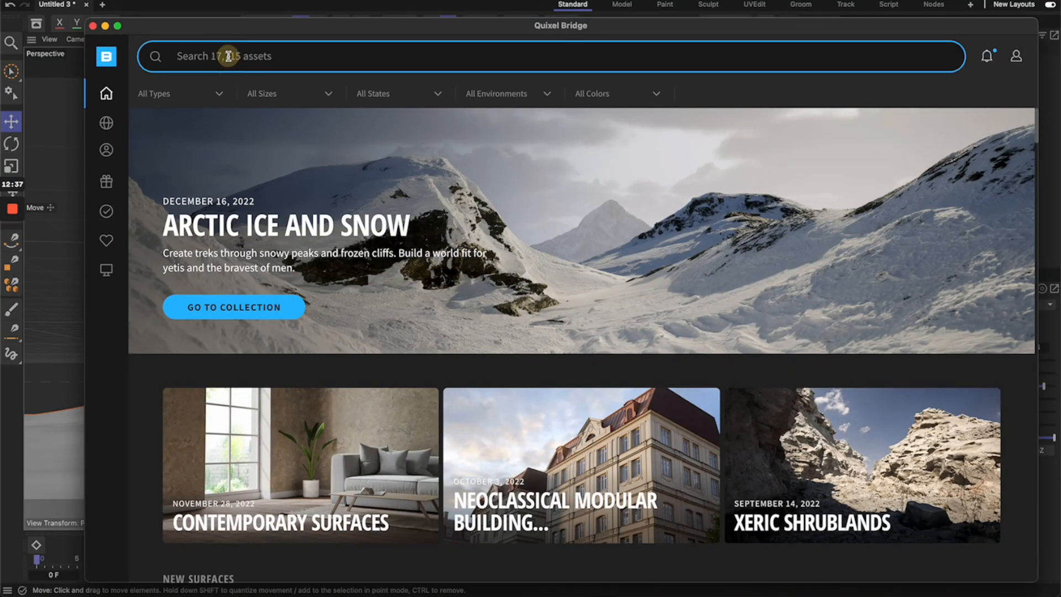
- Search Quixel Bridge for 'charred' and filter the results to Surfaces
type("gr")
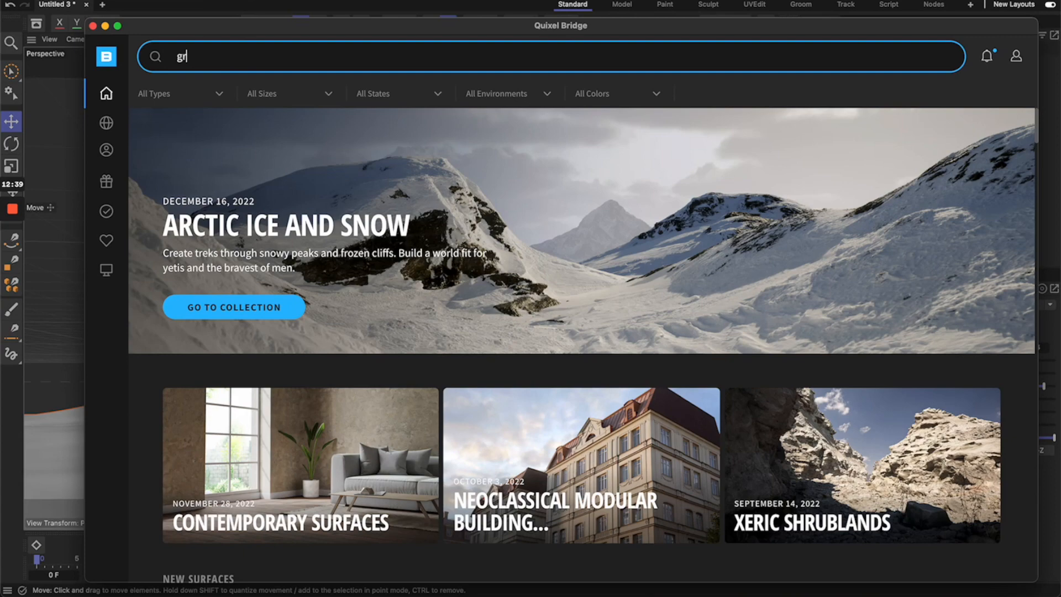
type("s")
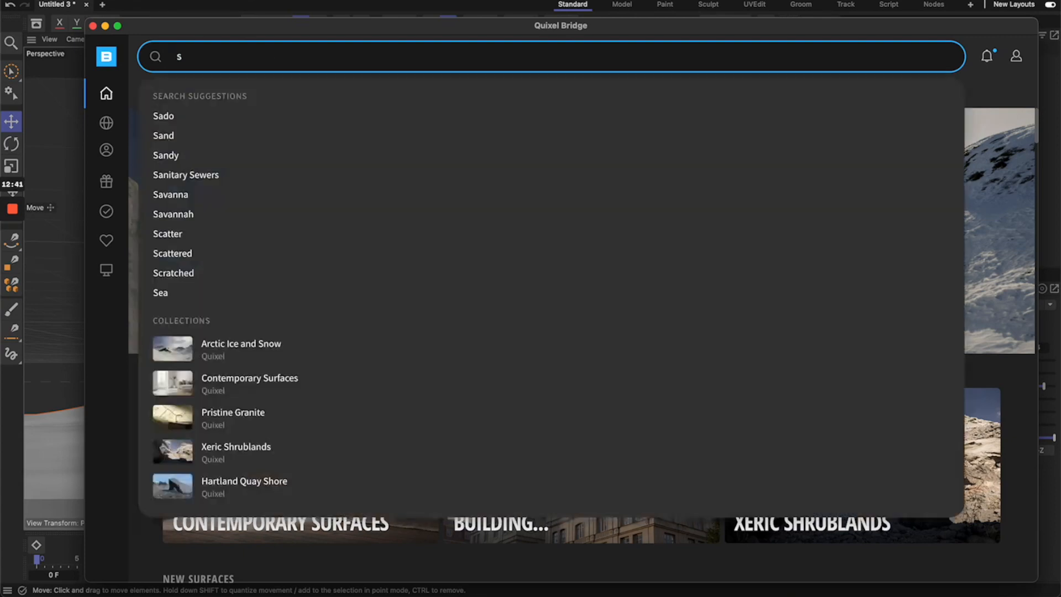
type("ground")
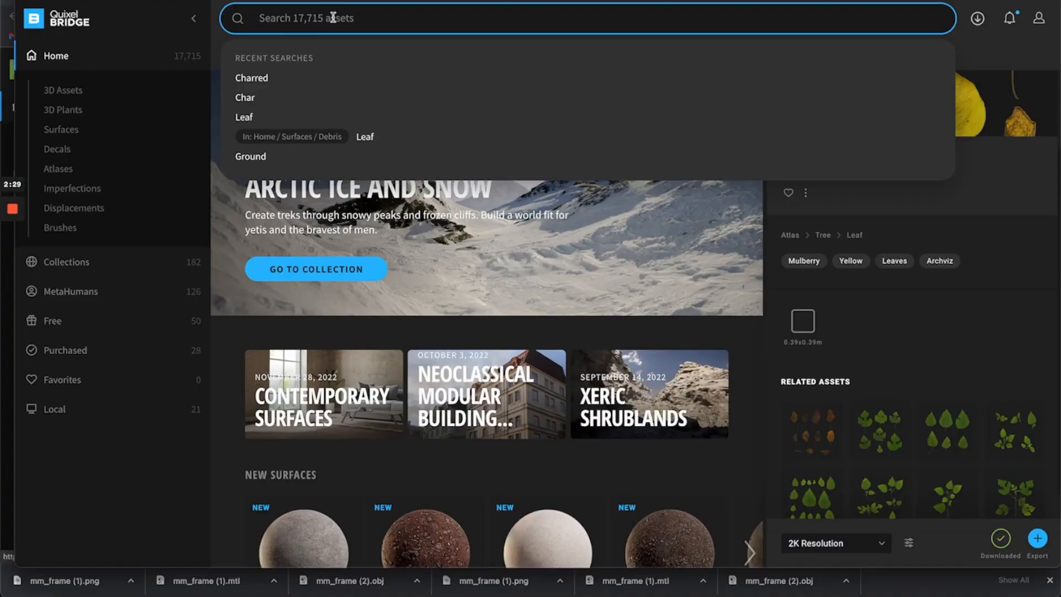
type("charred")
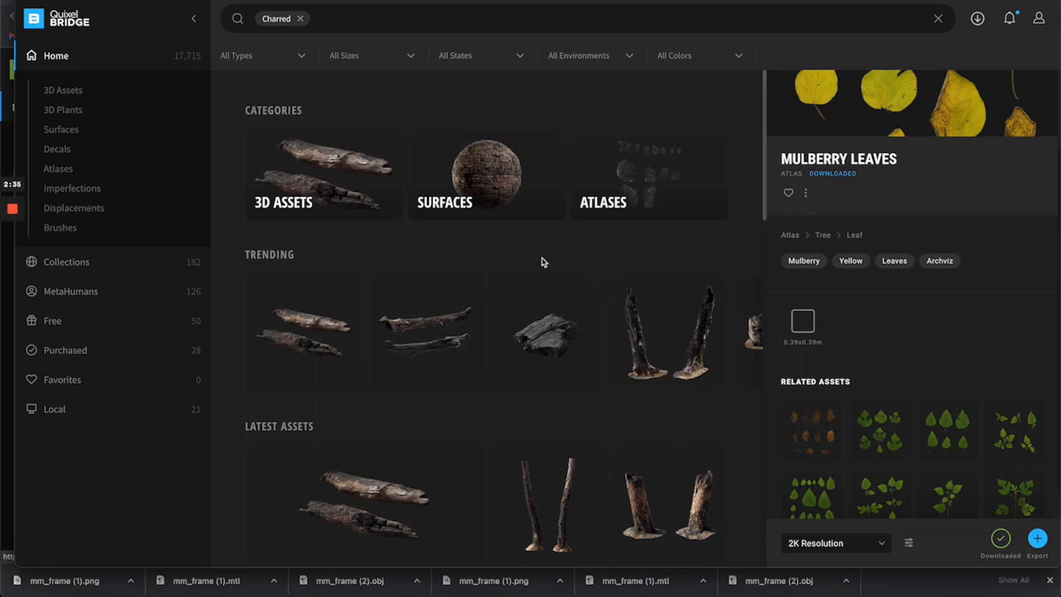
left_click(61, 129)
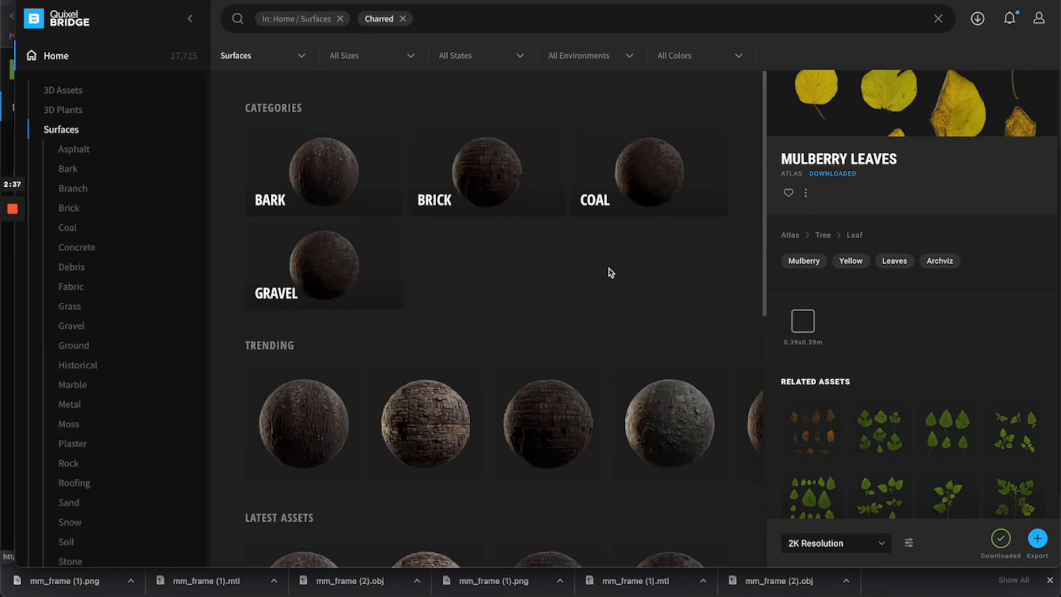
scroll("down", 3)
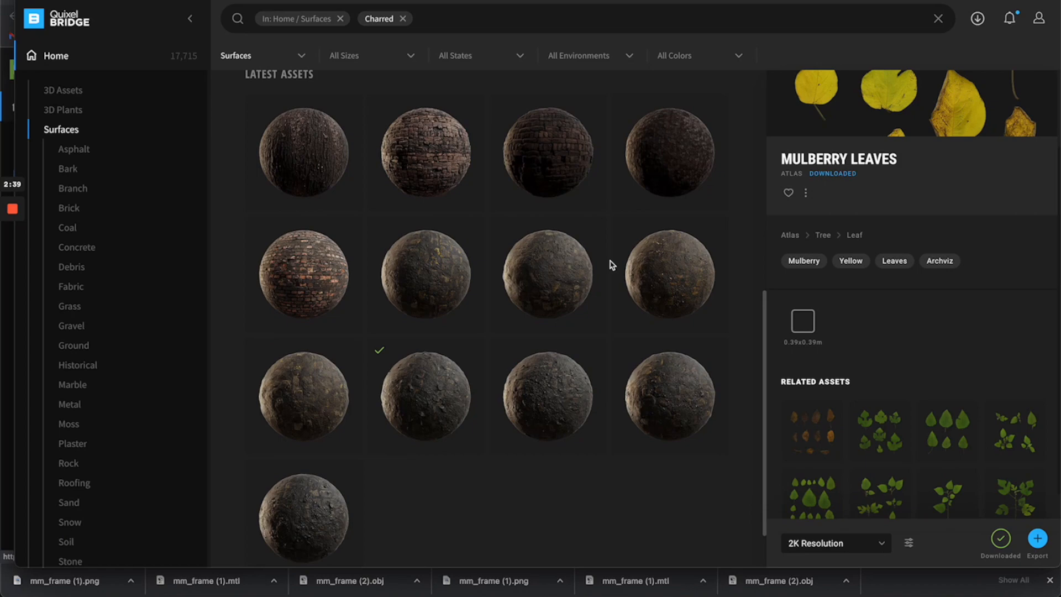
- Open the Charred Bricks surface details and download it
left_click(425, 397)
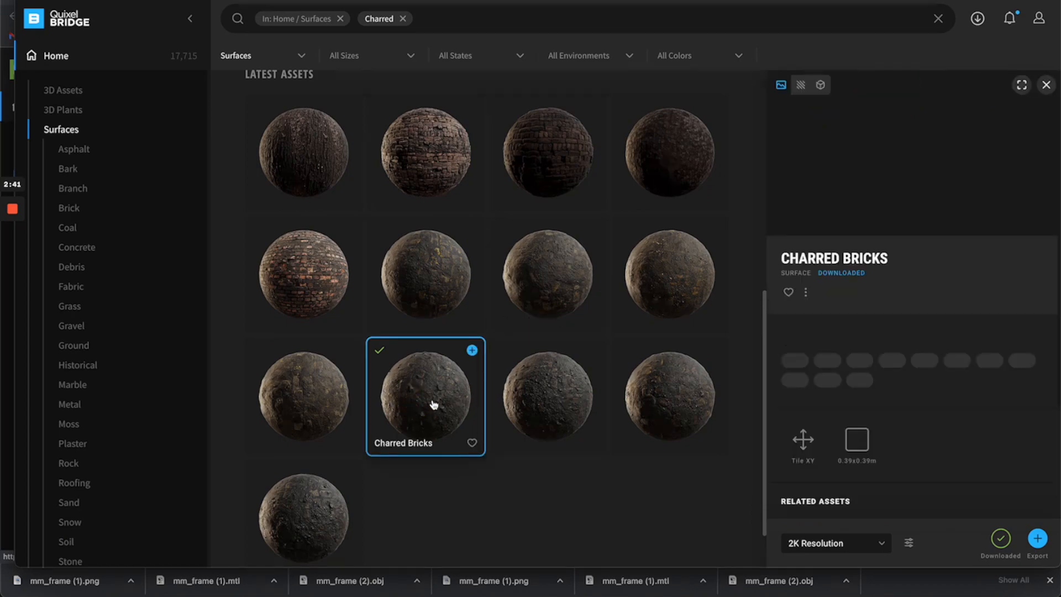
left_click(425, 395)
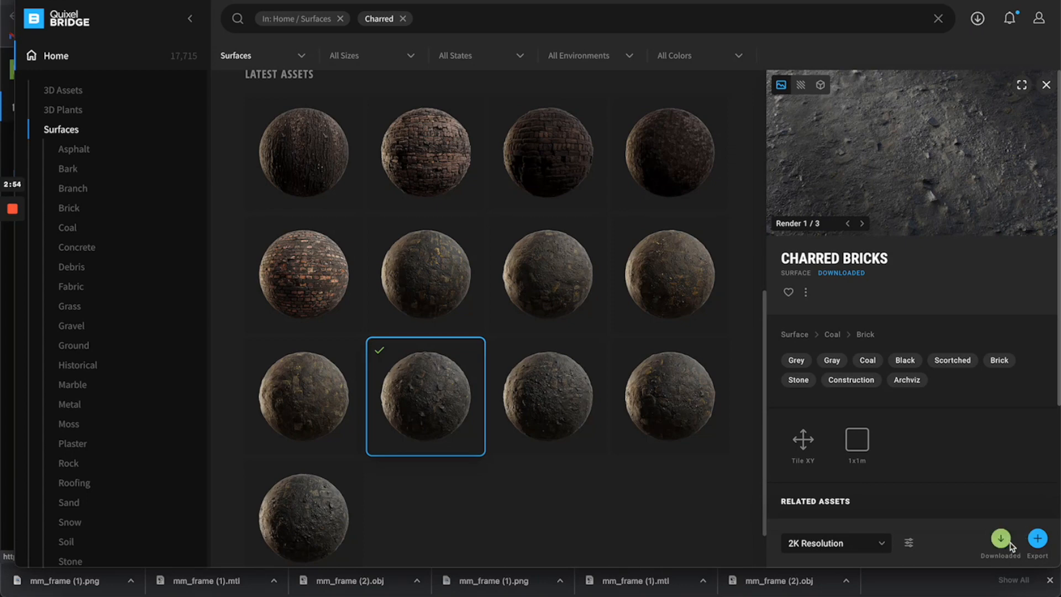
left_click(1036, 539)
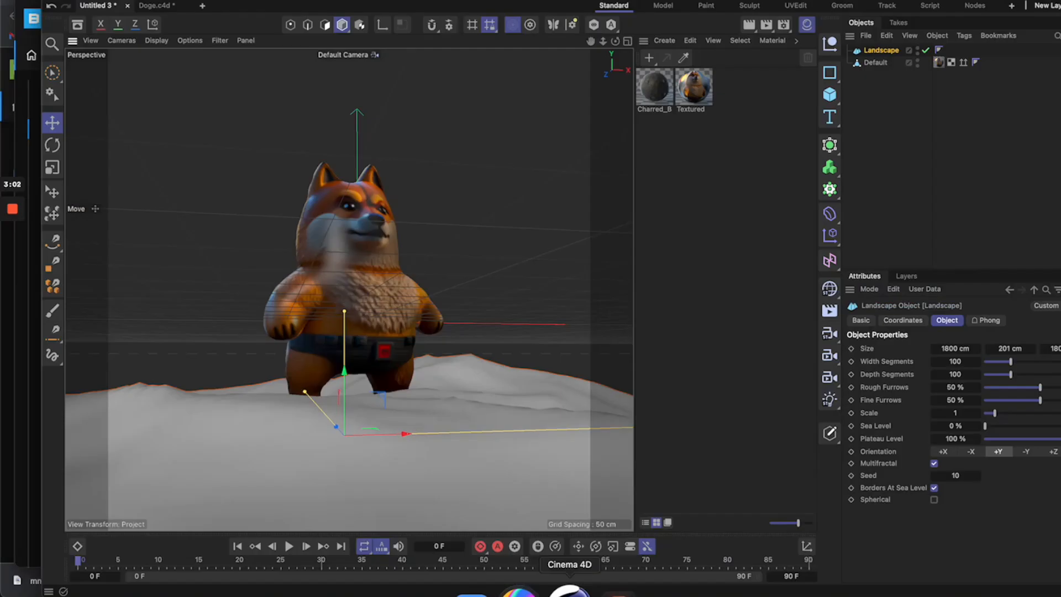
- Apply the Charred_B rock material to the Landscape object
left_click(653, 87)
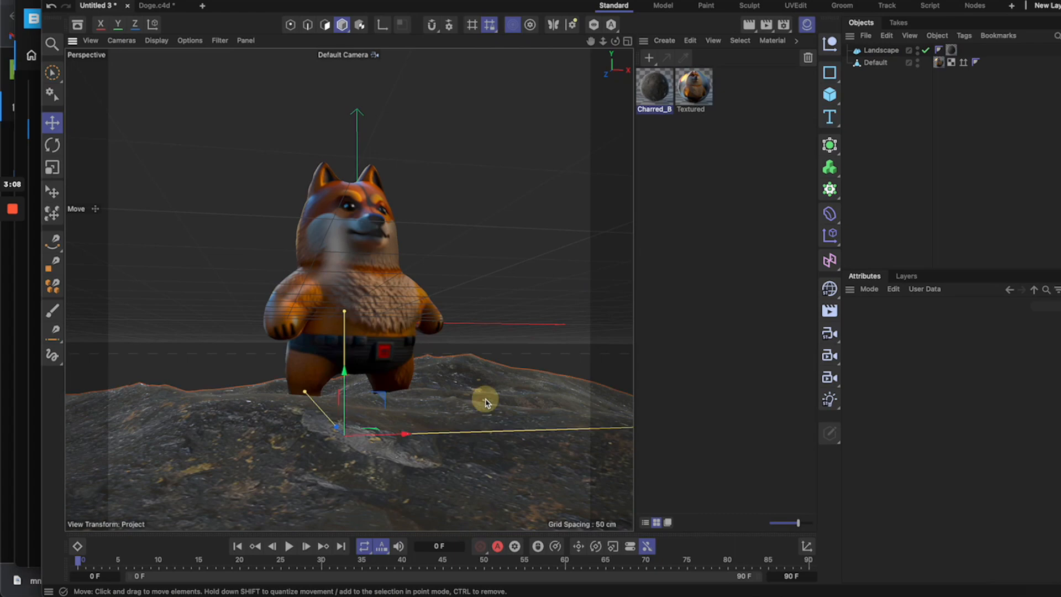
left_click(882, 50)
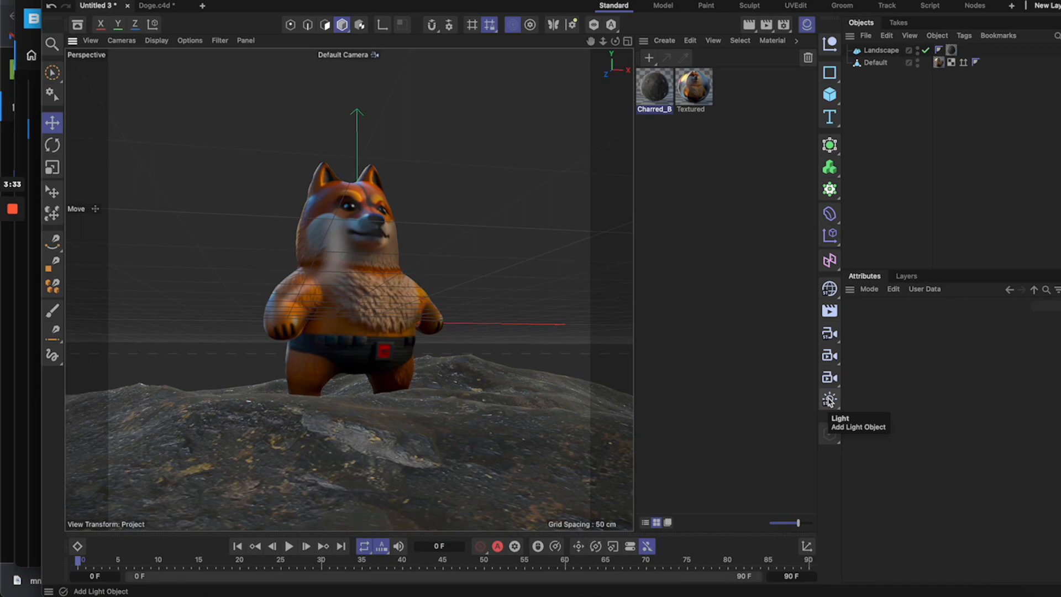
- Add a point light, move it right of the doge, and adjust its intensity
left_click(829, 399)
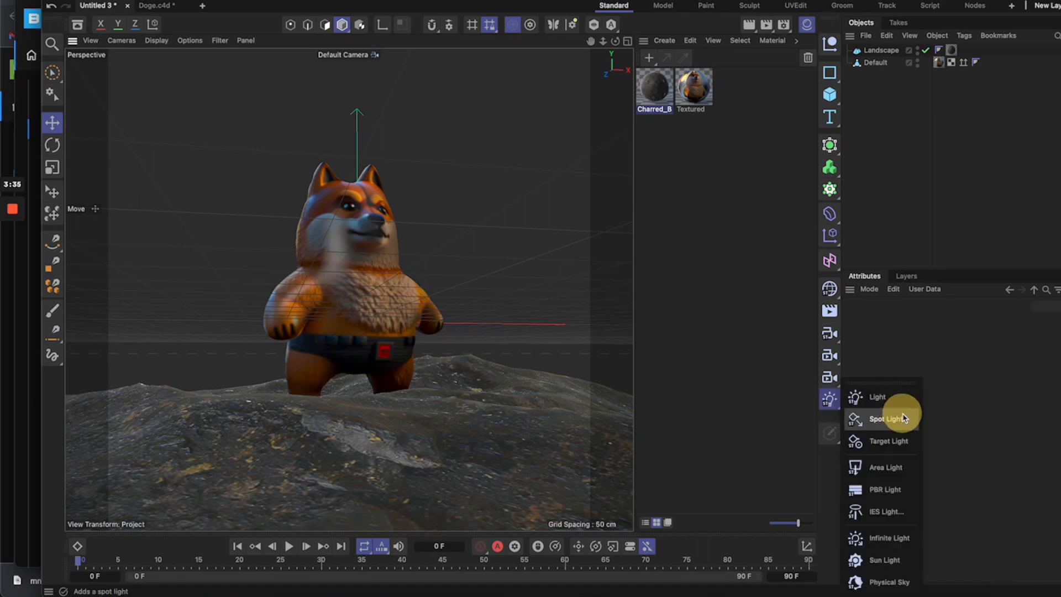
left_click(877, 397)
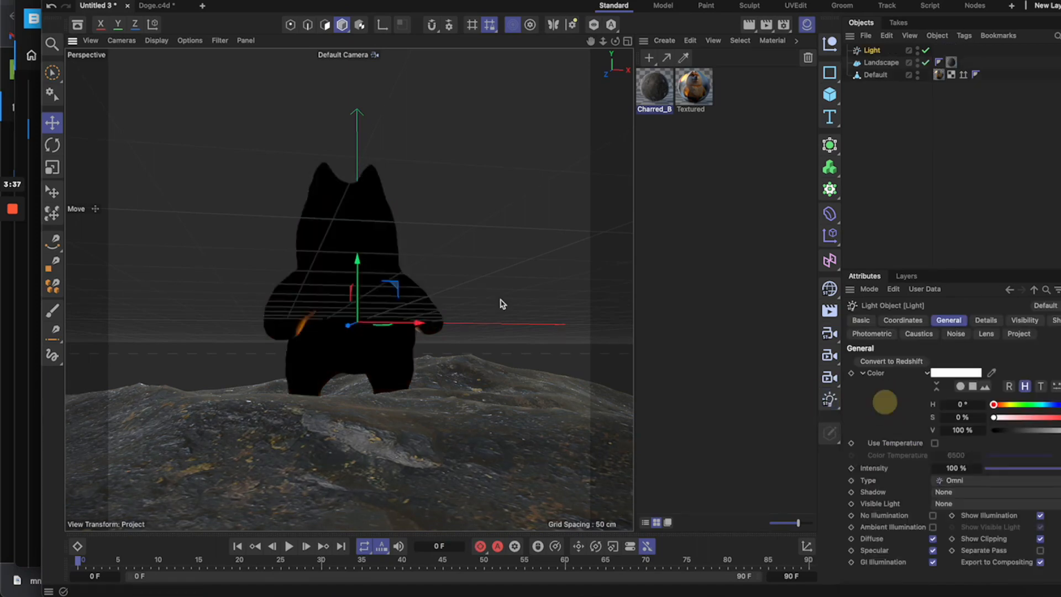
left_click_drag(349, 324, 592, 325)
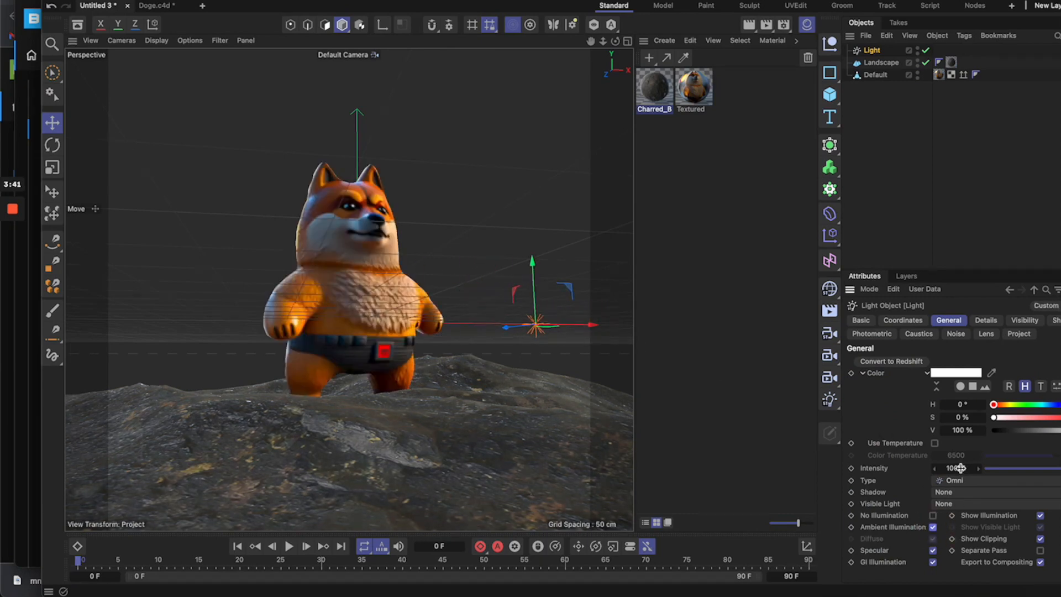
left_click_drag(960, 469, 951, 469)
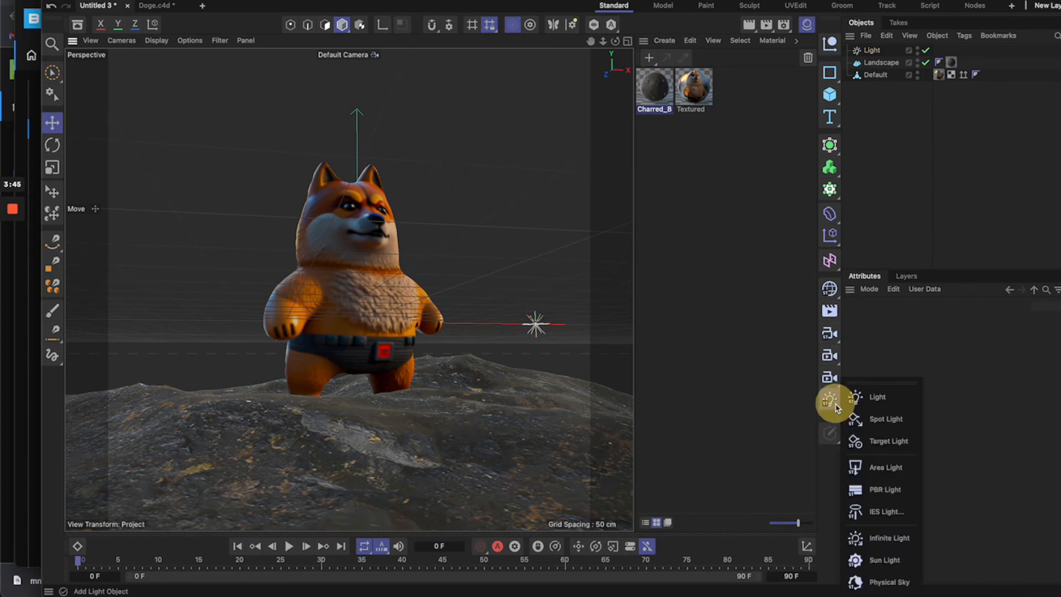
- Add a second light with Area shadows and Inverse Square (Physically Accurate) falloff
left_click(877, 397)
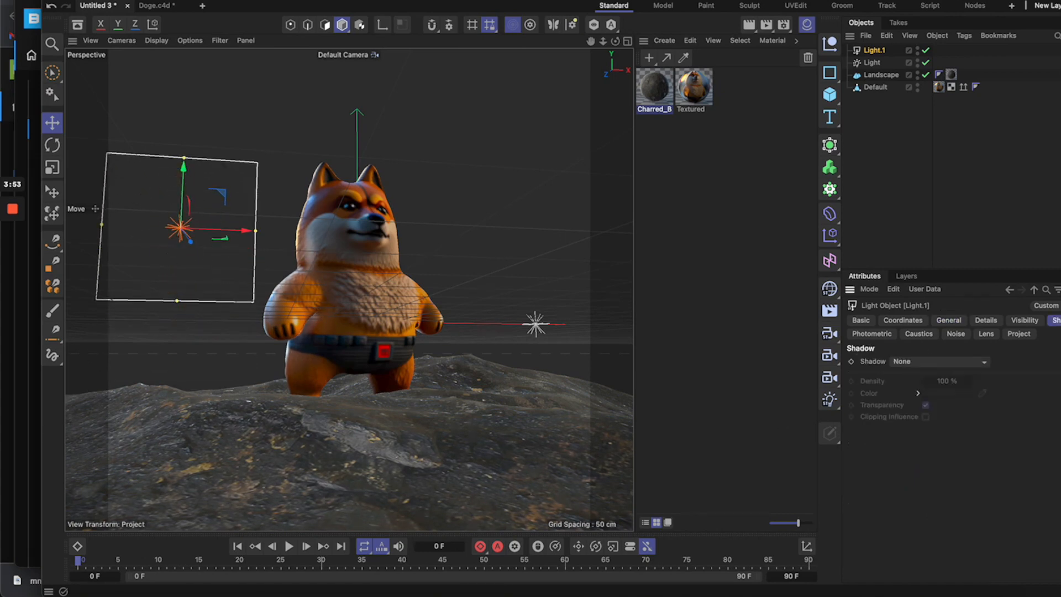
left_click(939, 361)
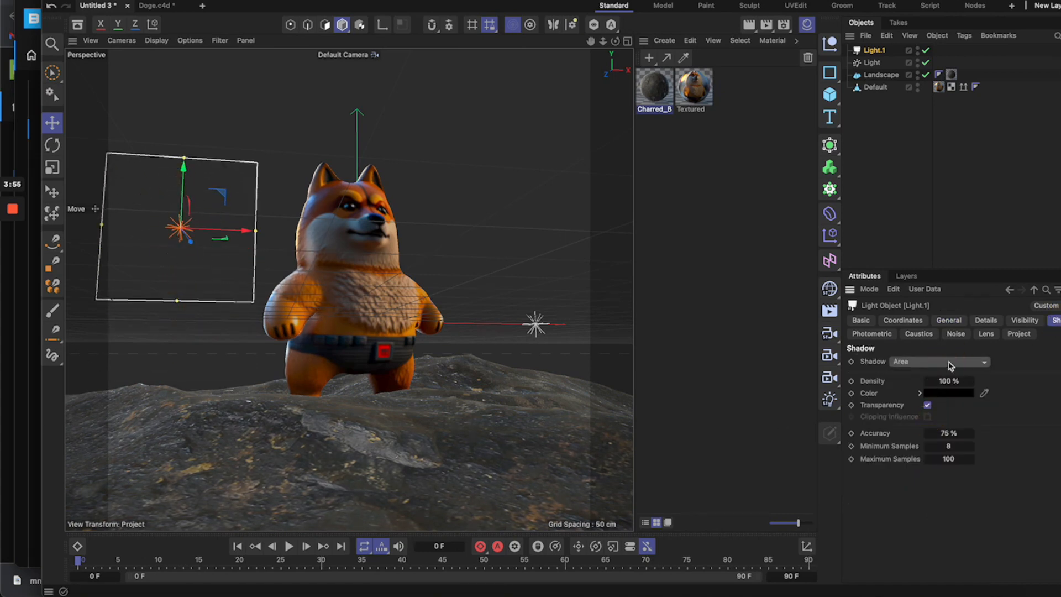
left_click(986, 320)
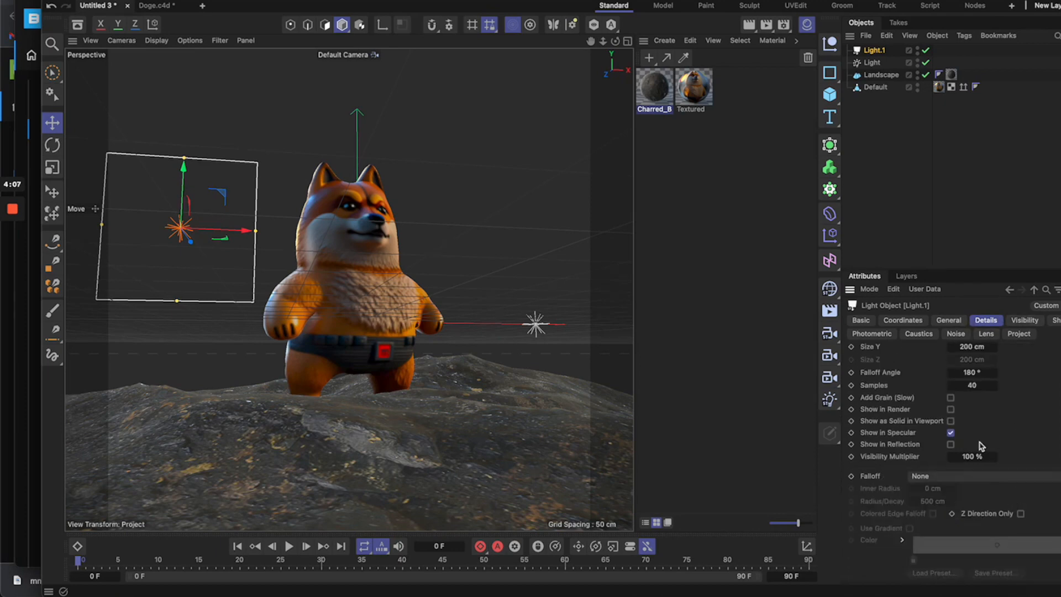
left_click(974, 474)
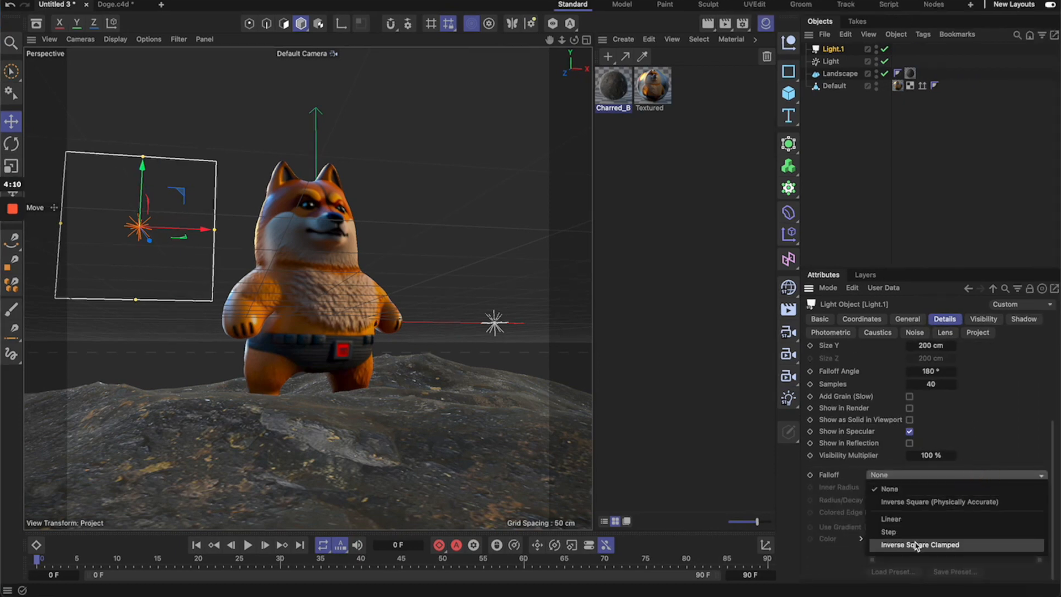
left_click(938, 501)
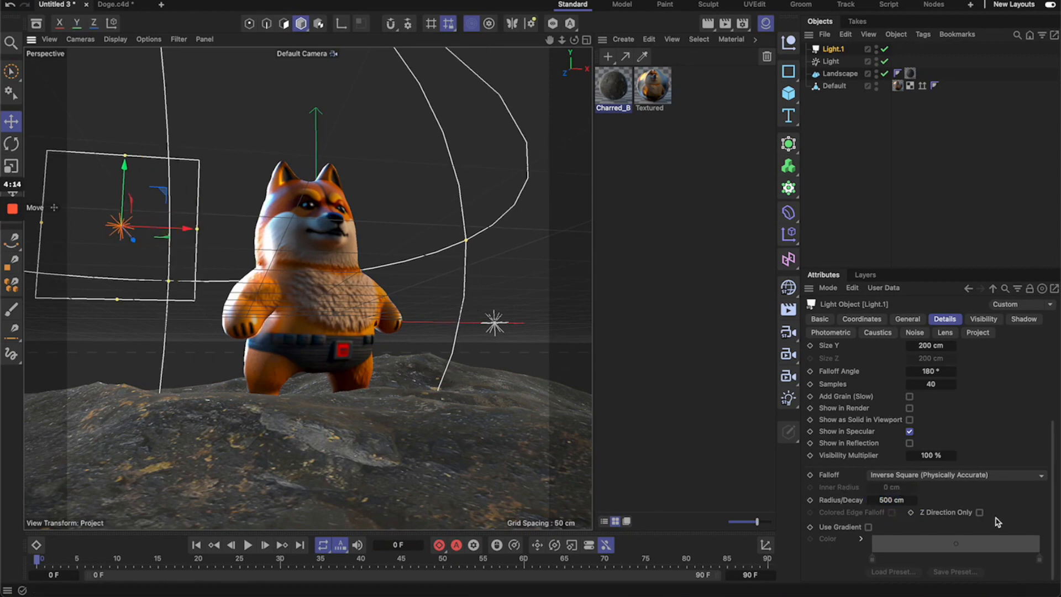
- Rotate the light's heading to about 182° so it faces the doge
left_click(862, 319)
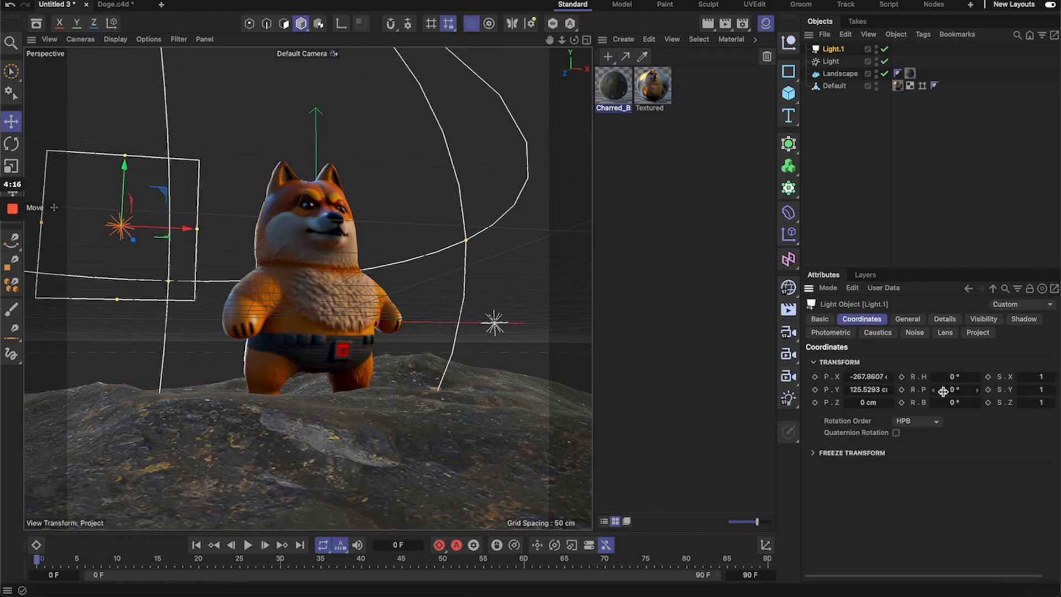
left_click_drag(951, 376, 953, 377)
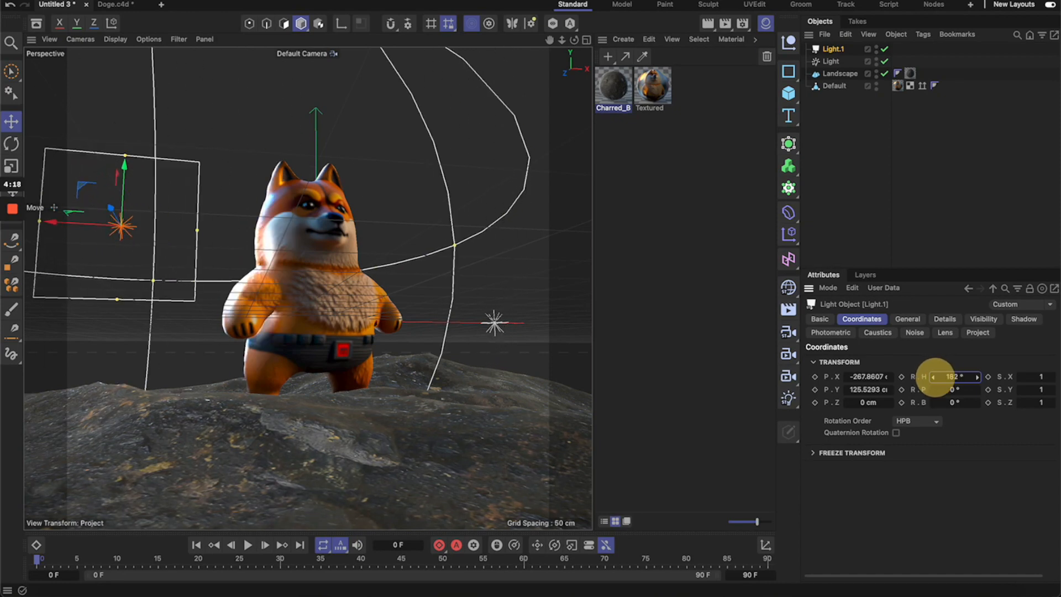
left_click_drag(950, 376, 961, 376)
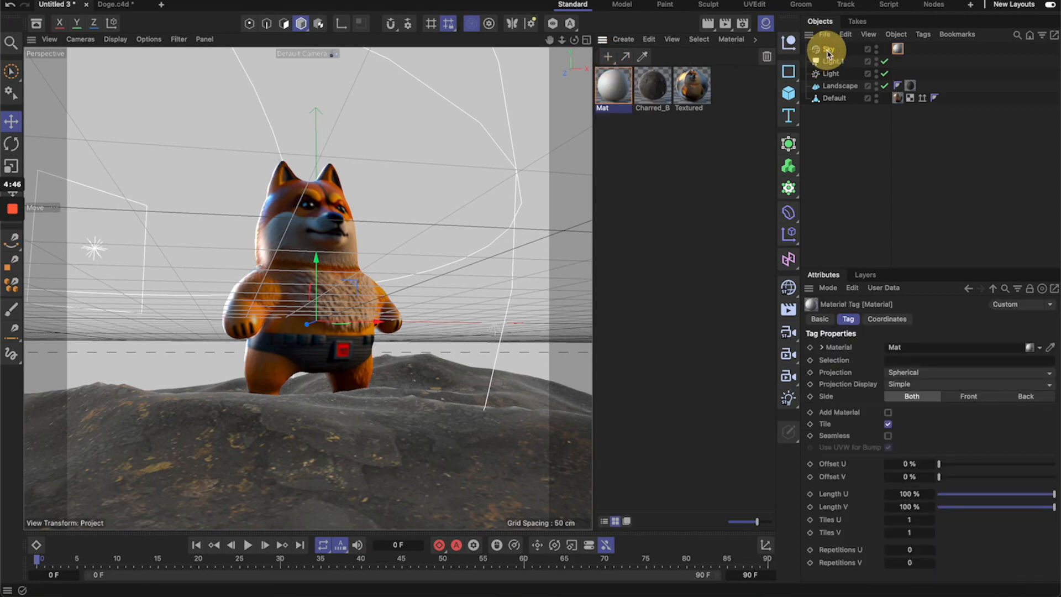
- Load m_frame.png as the Color texture of the sky material
double_click(612, 86)
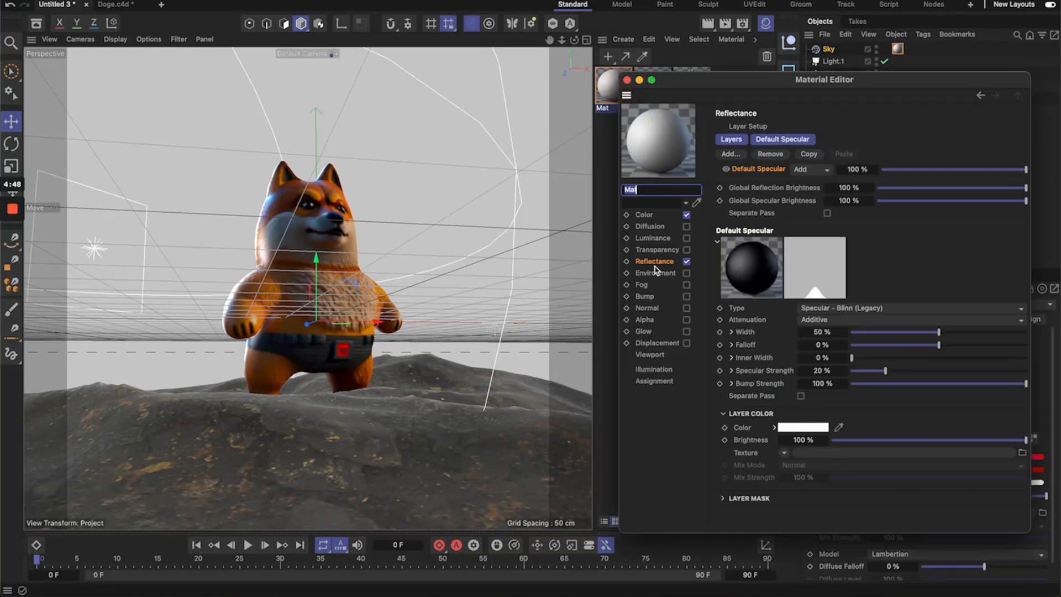
left_click(643, 215)
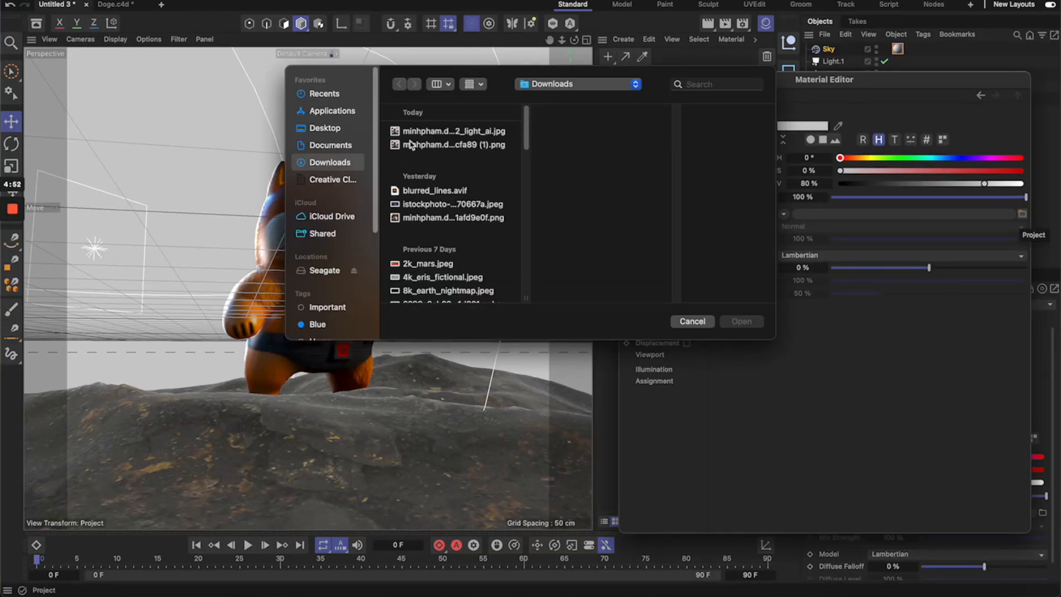
left_click(450, 131)
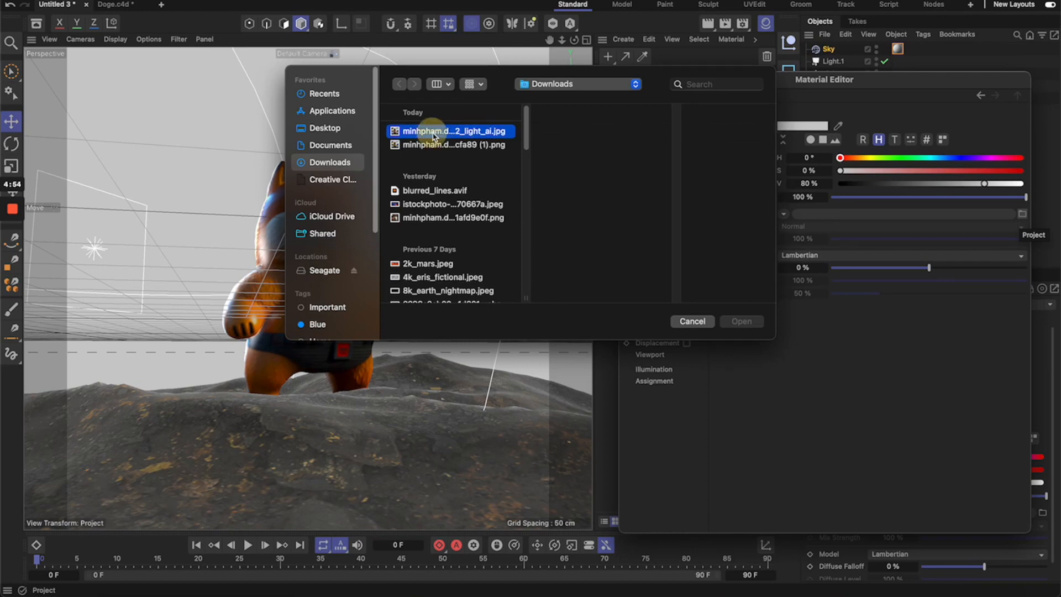
left_click(449, 145)
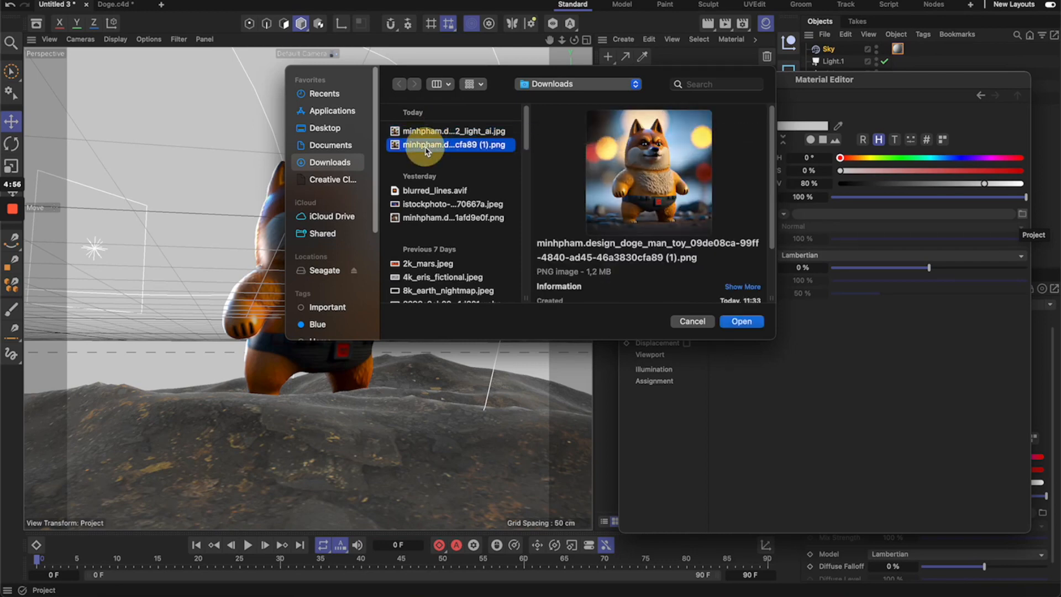
left_click(331, 145)
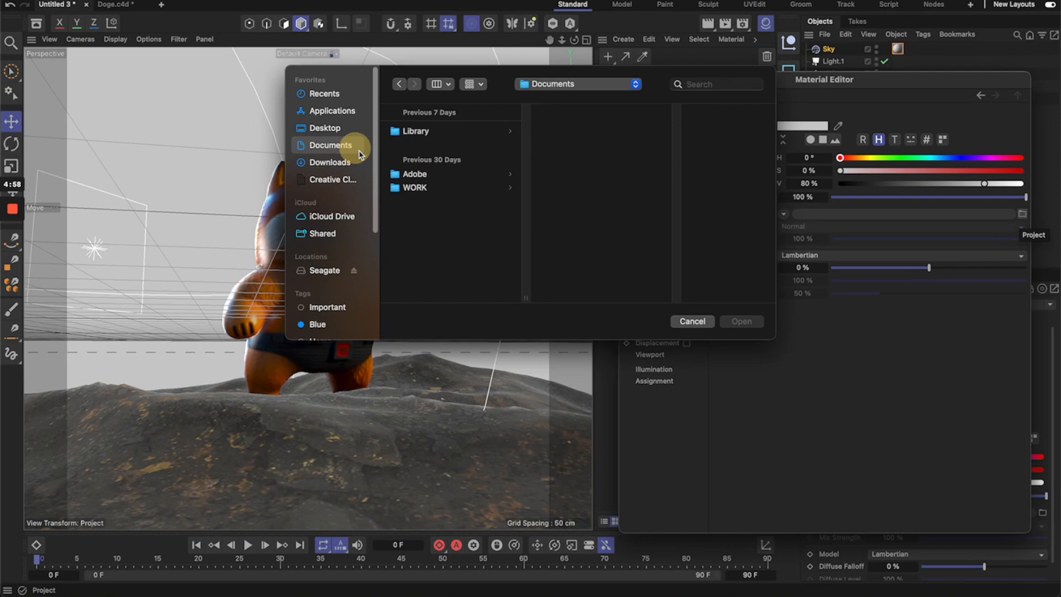
left_click(525, 157)
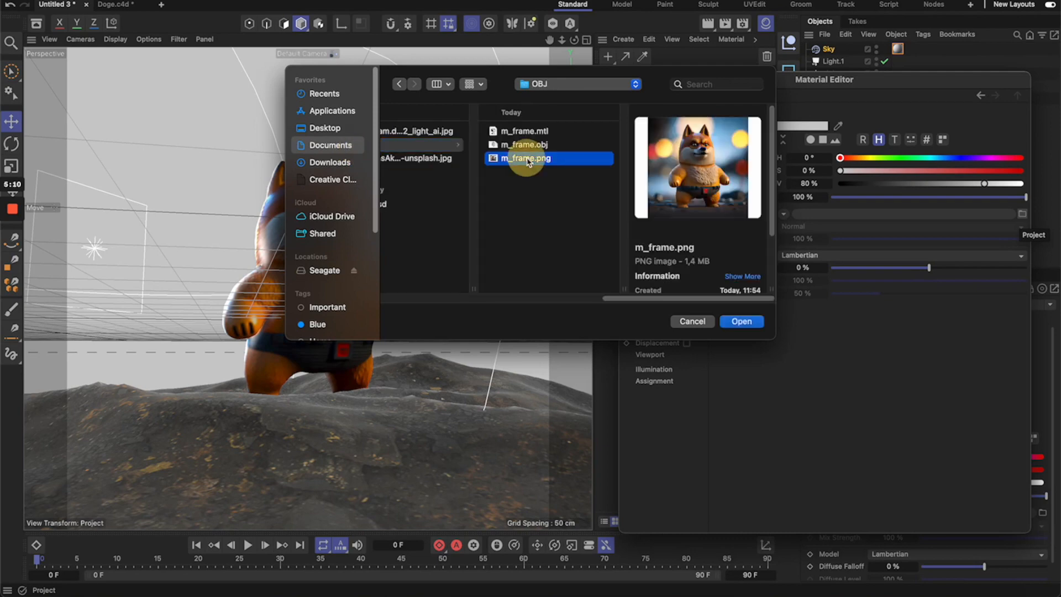
left_click(741, 322)
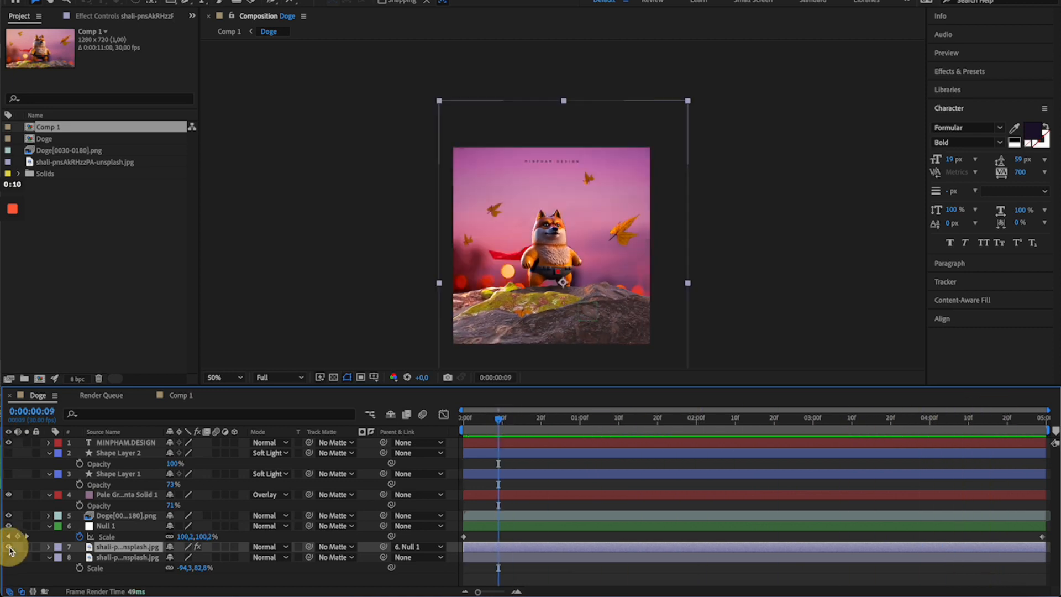
- Scrub the Doge composition timeline forward and back to preview the animation
left_click_drag(497, 420, 851, 419)
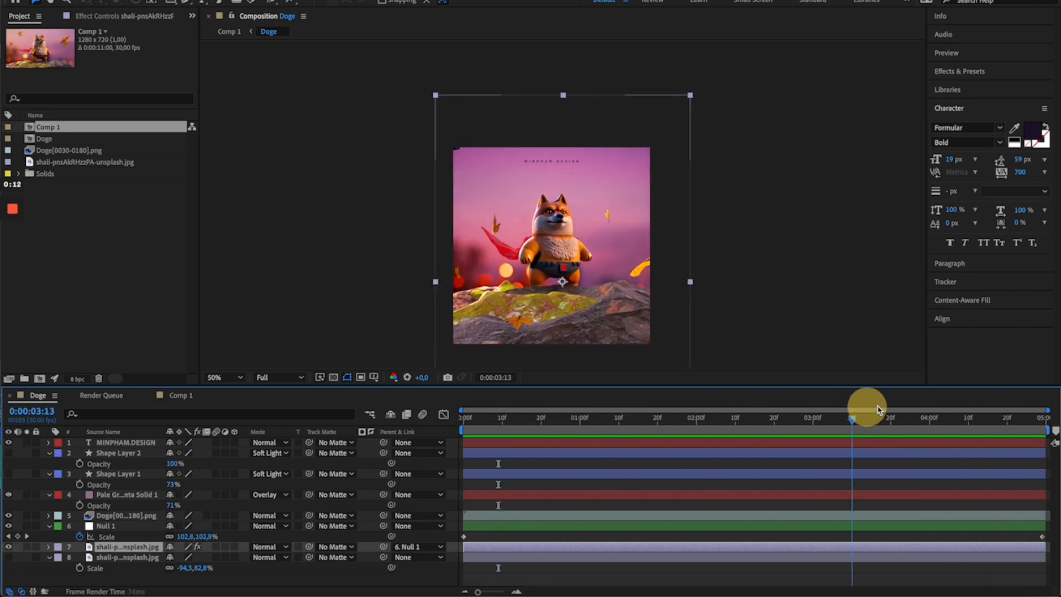
left_click_drag(866, 410, 501, 410)
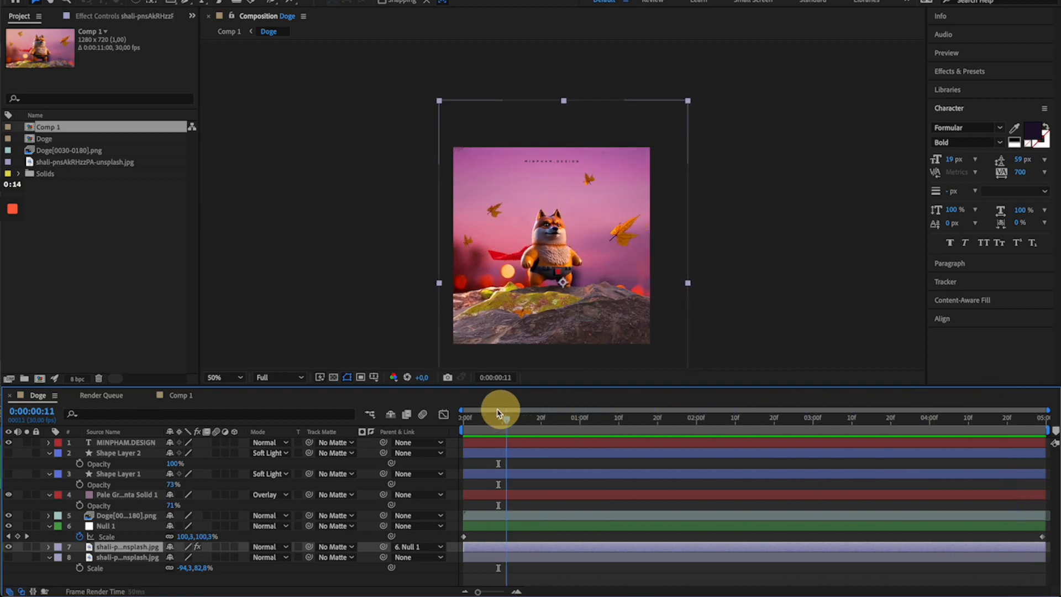